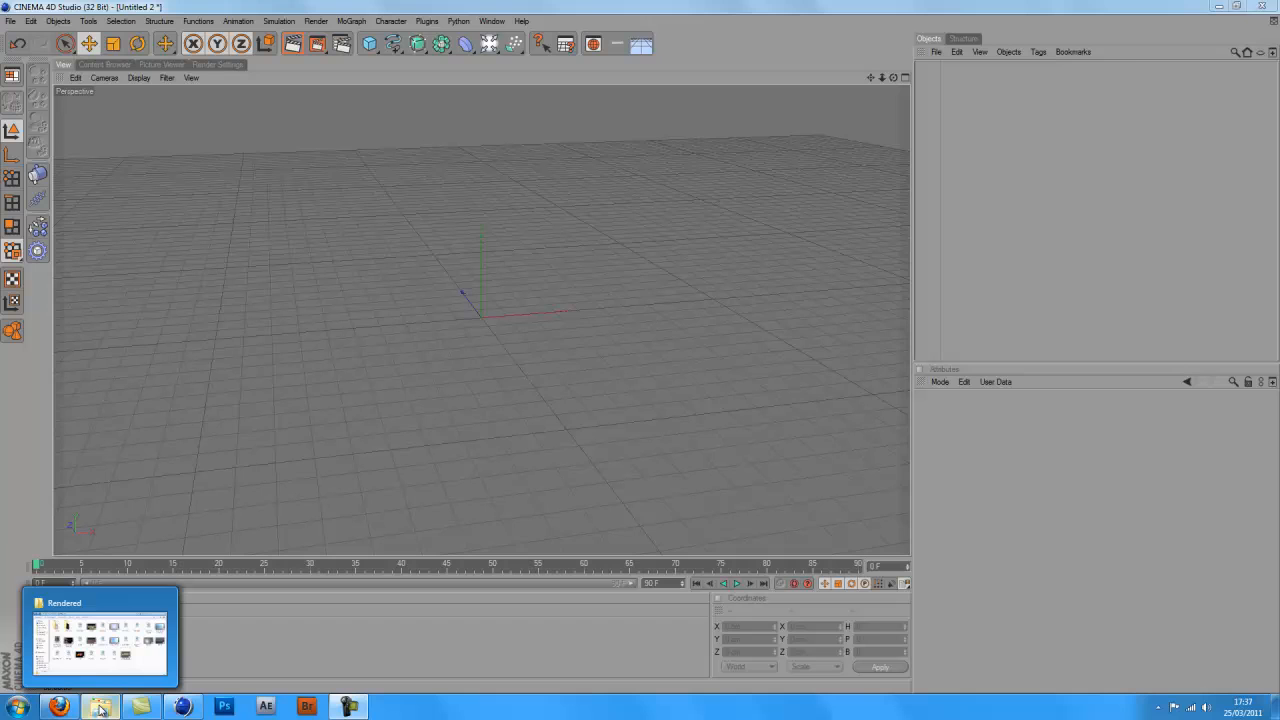
- Play the 'writing spheres' render showing spheres forming BRANDON, then close the player
click(100, 636)
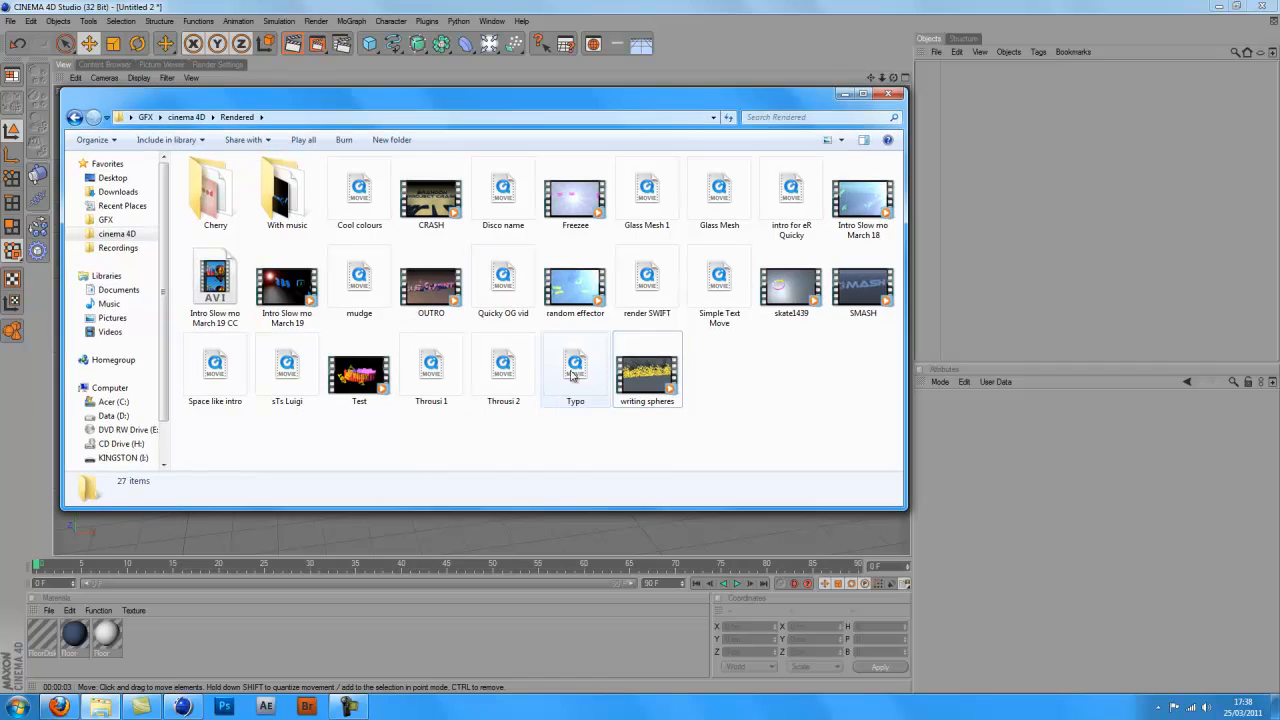
double_click(648, 370)
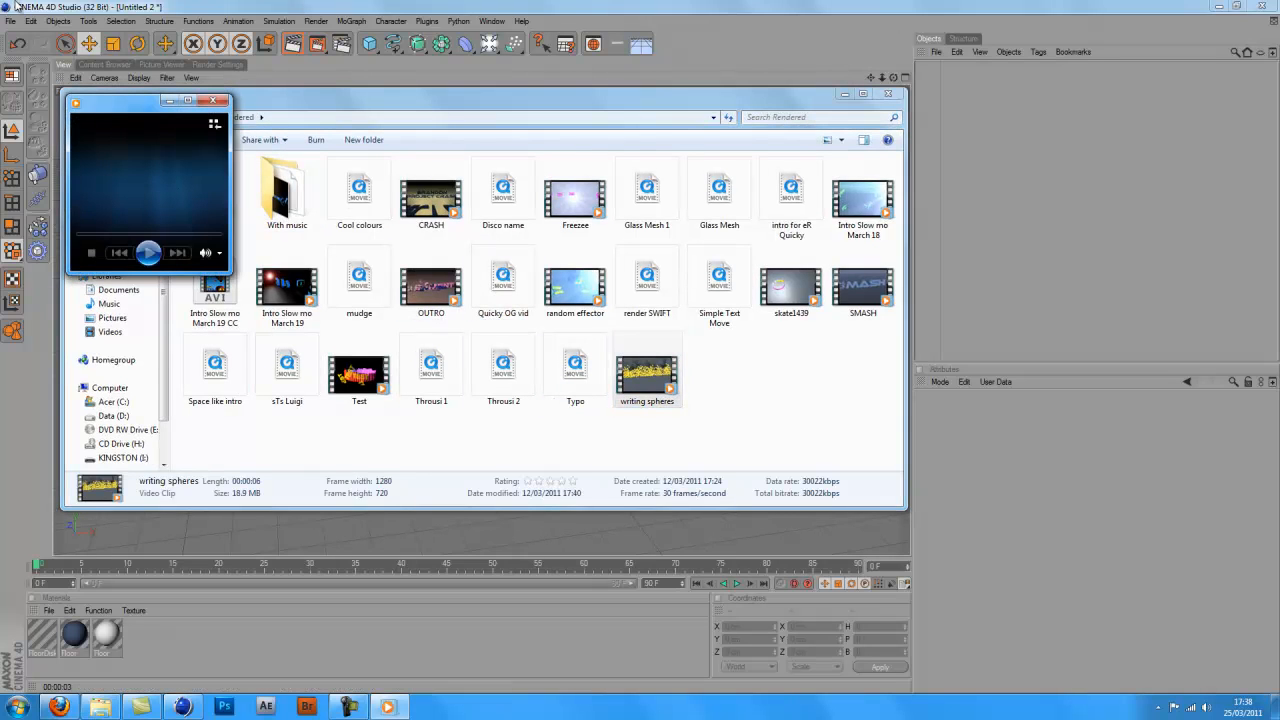
click(148, 252)
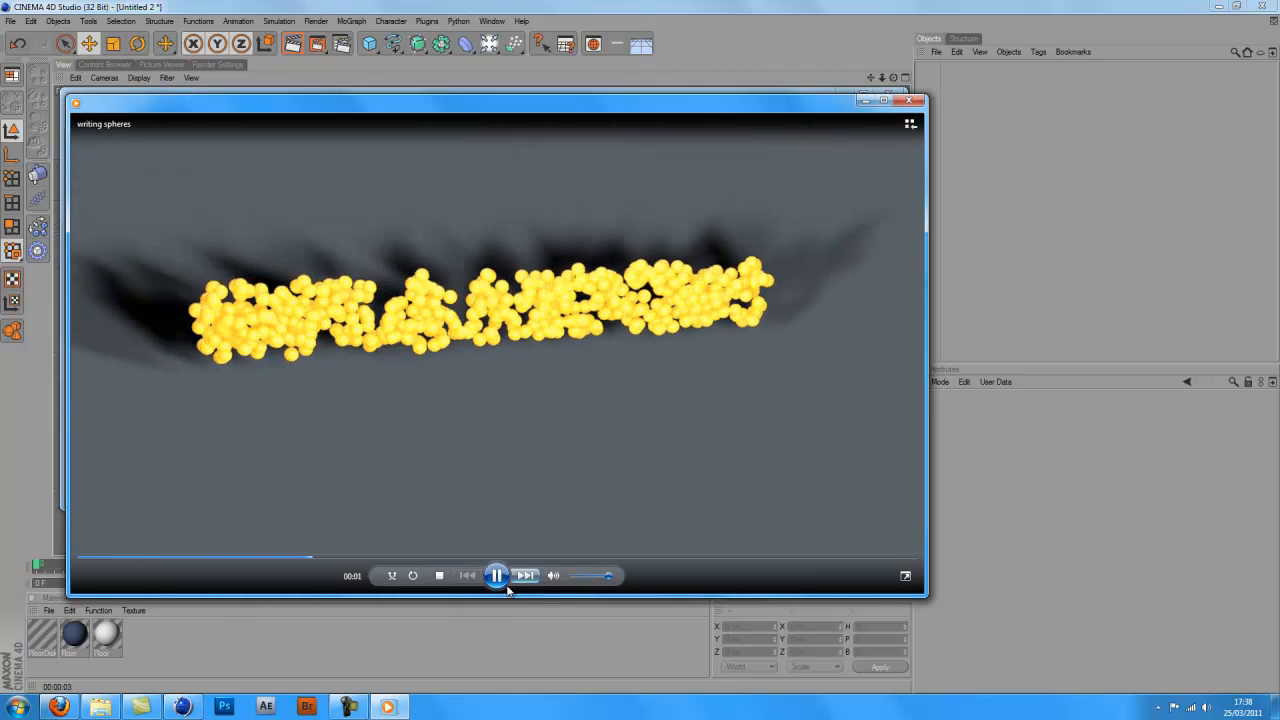
click(496, 576)
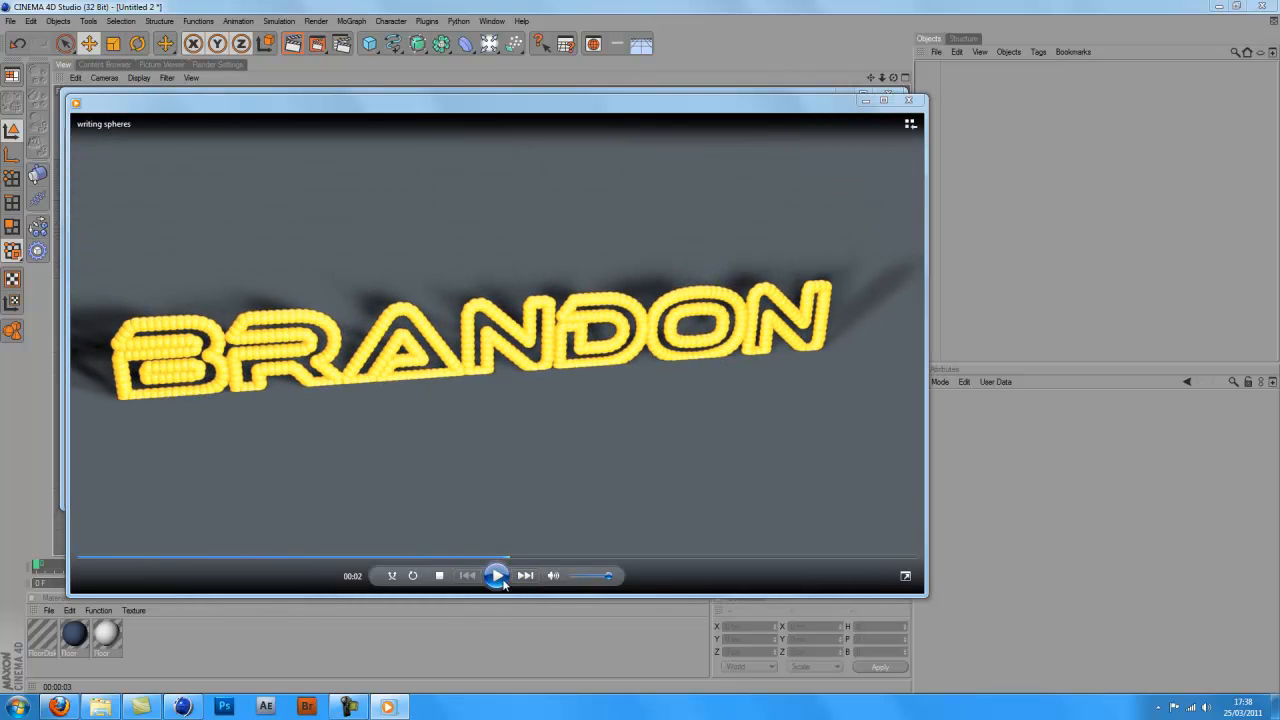
click(496, 576)
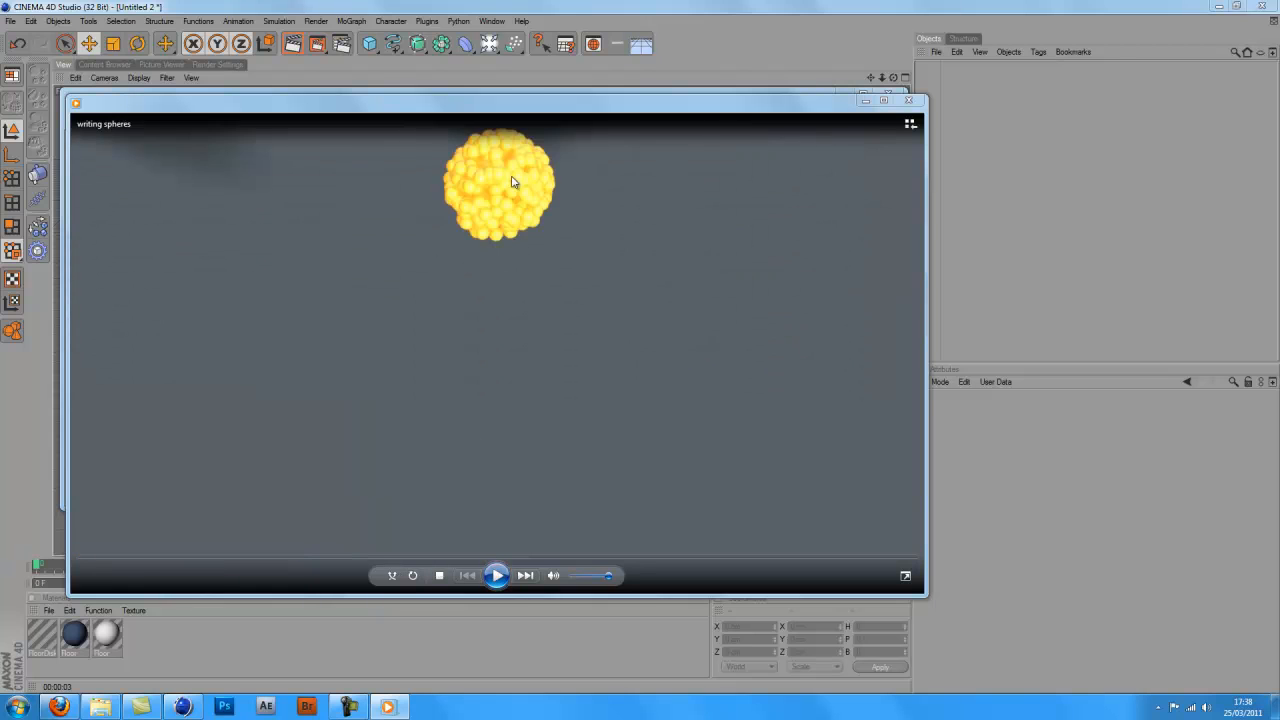
click(496, 576)
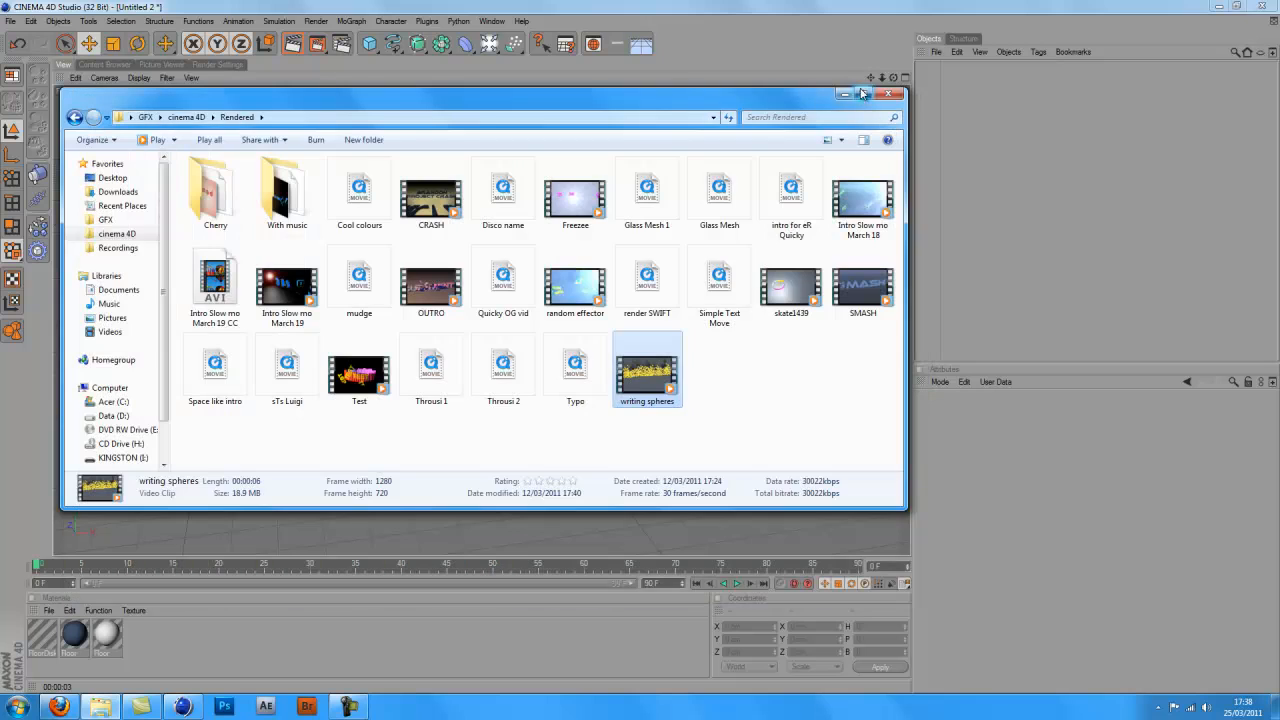
- Load the SeamlessFloor.c4d preset, set its Floor Gradient to pale teal and render a preview
click(888, 94)
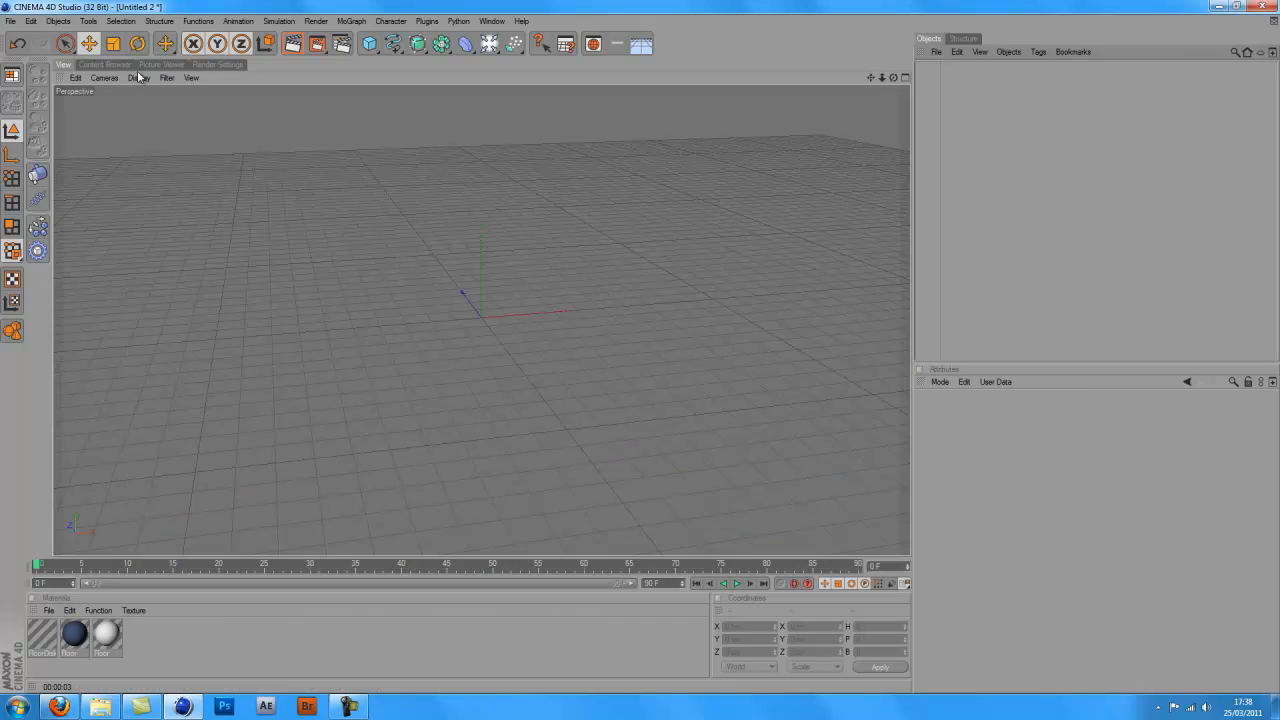
click(114, 64)
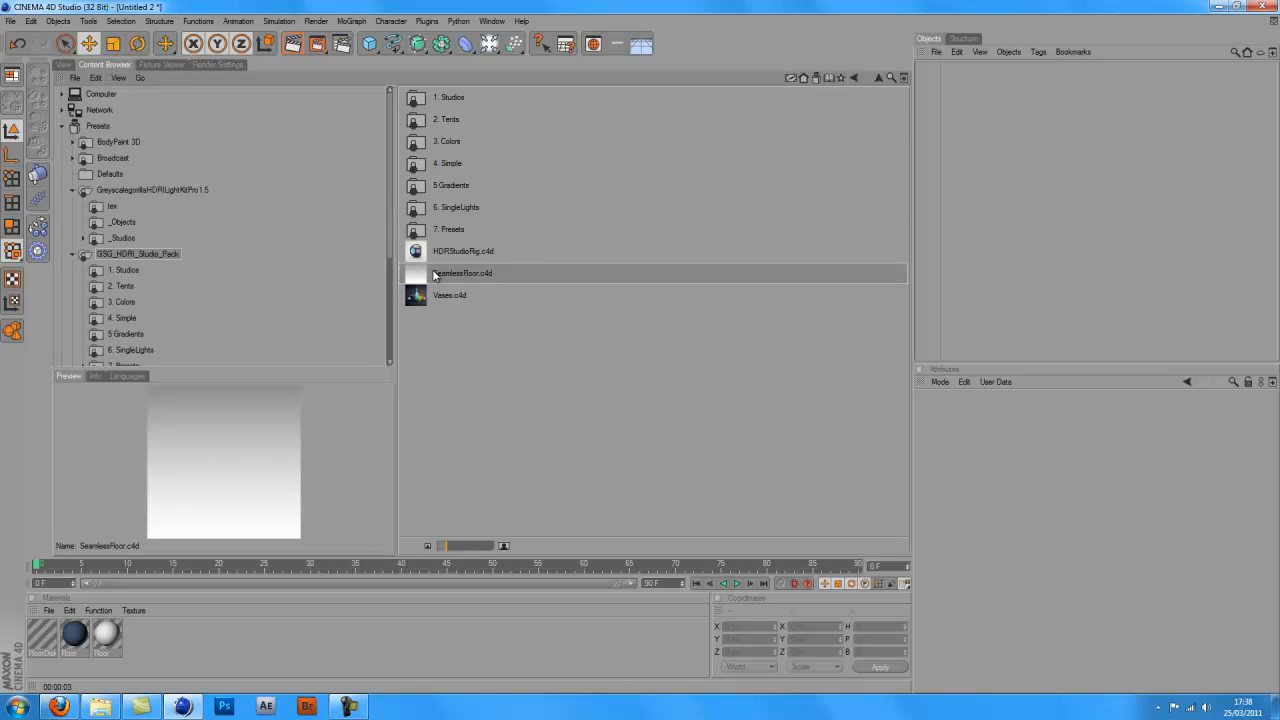
double_click(456, 272)
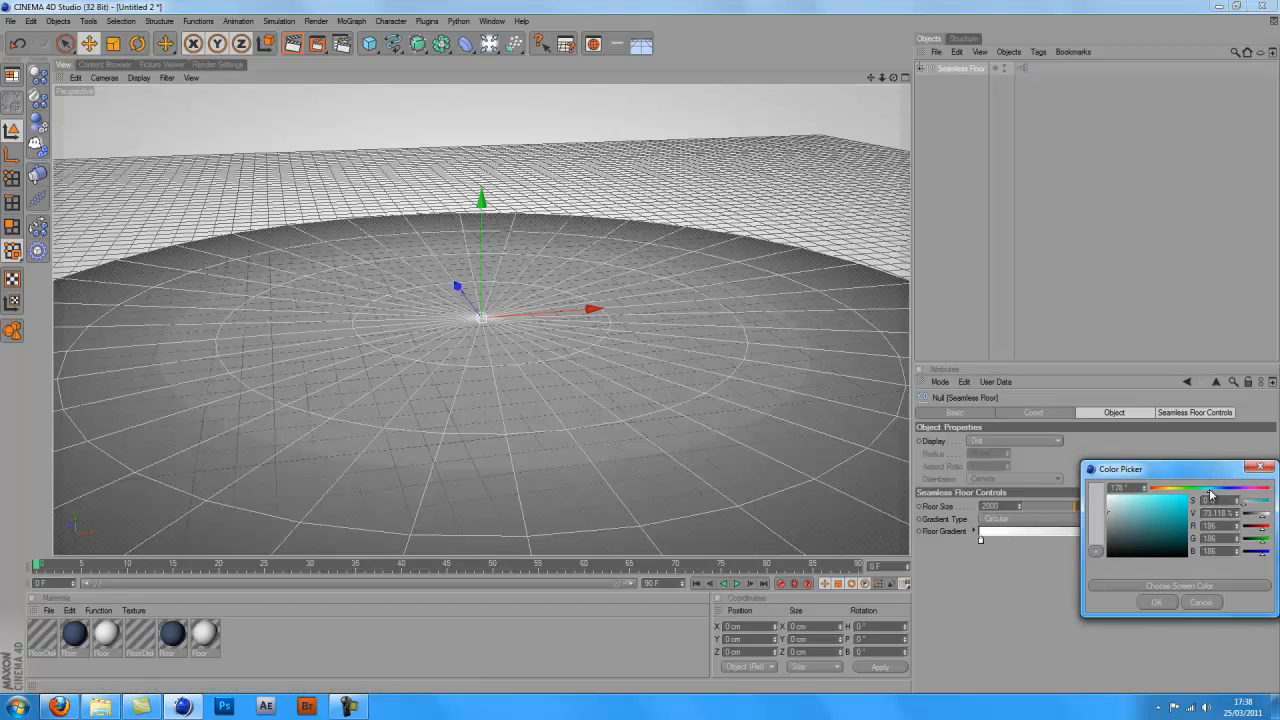
click(1126, 524)
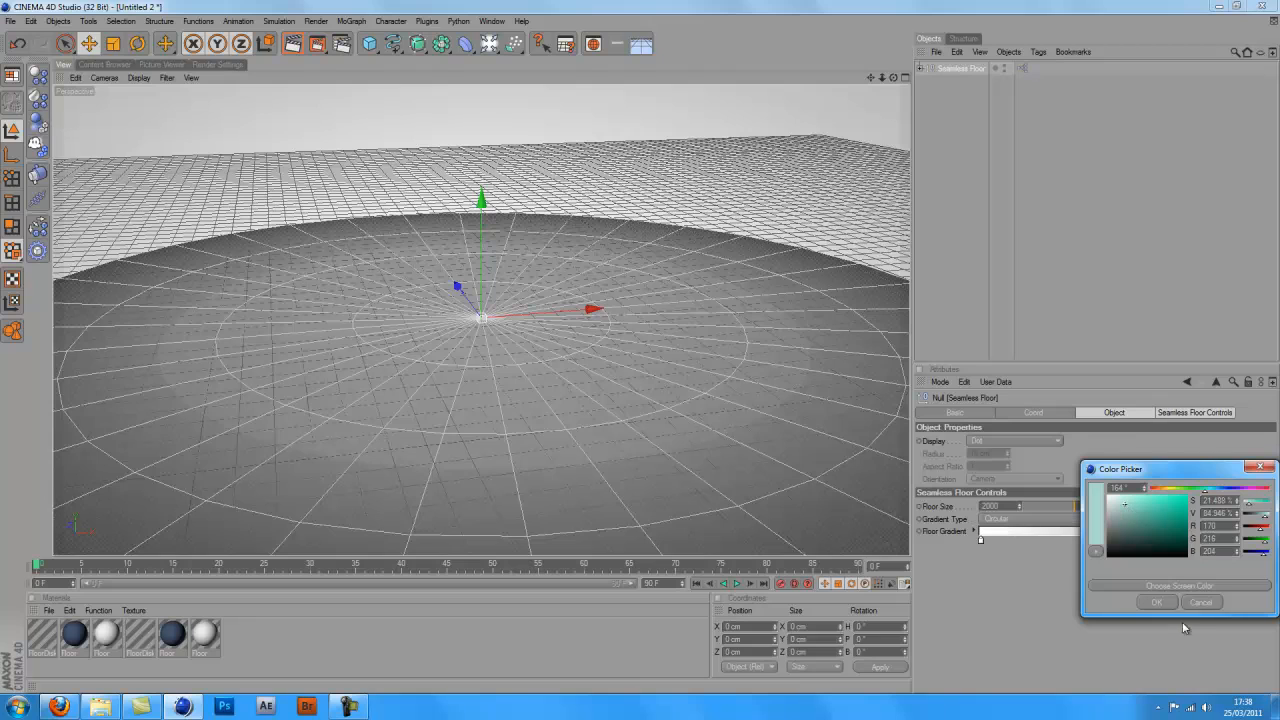
click(1156, 602)
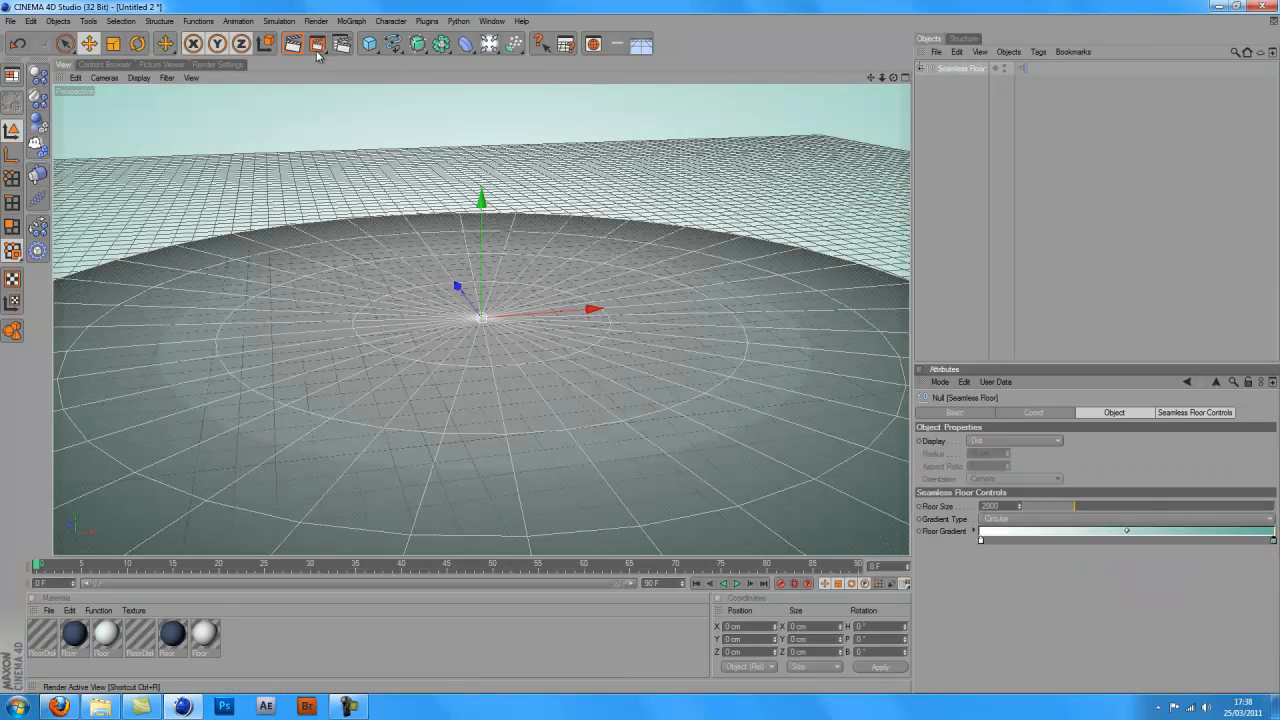
click(316, 48)
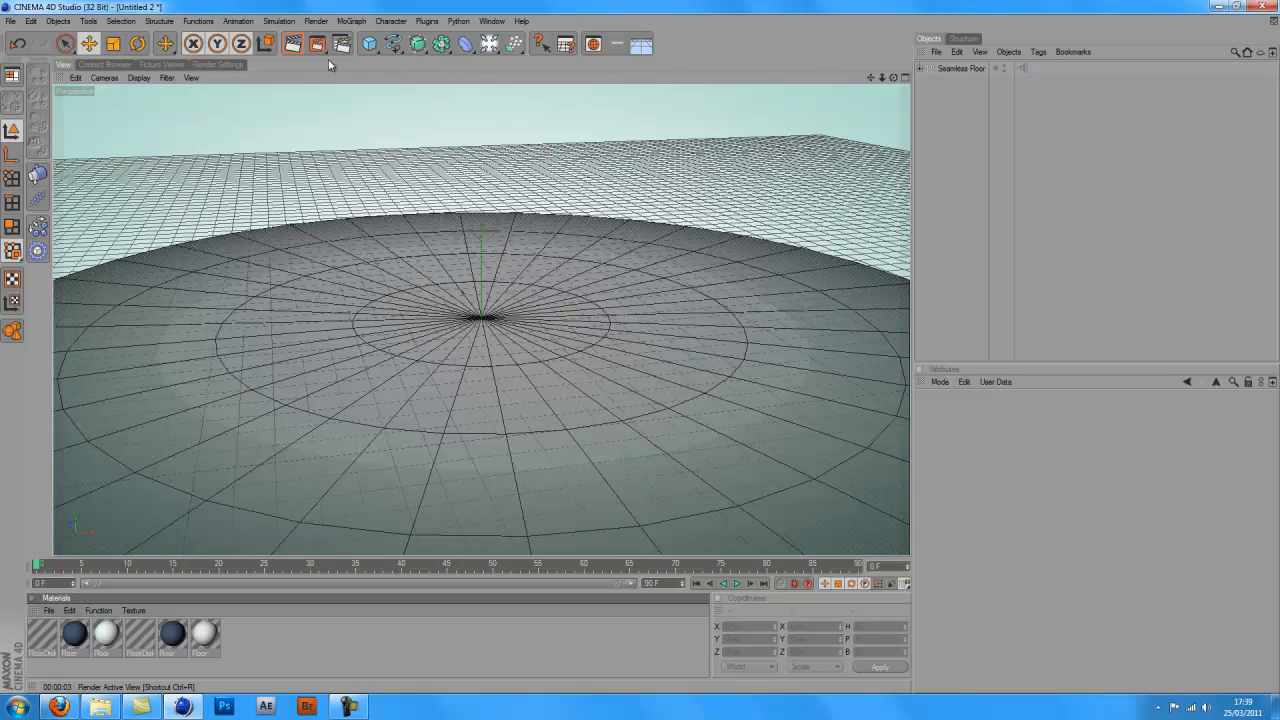
- Add a Sphere and a Cube primitive and lift the Cube up along Y above the floor
click(366, 44)
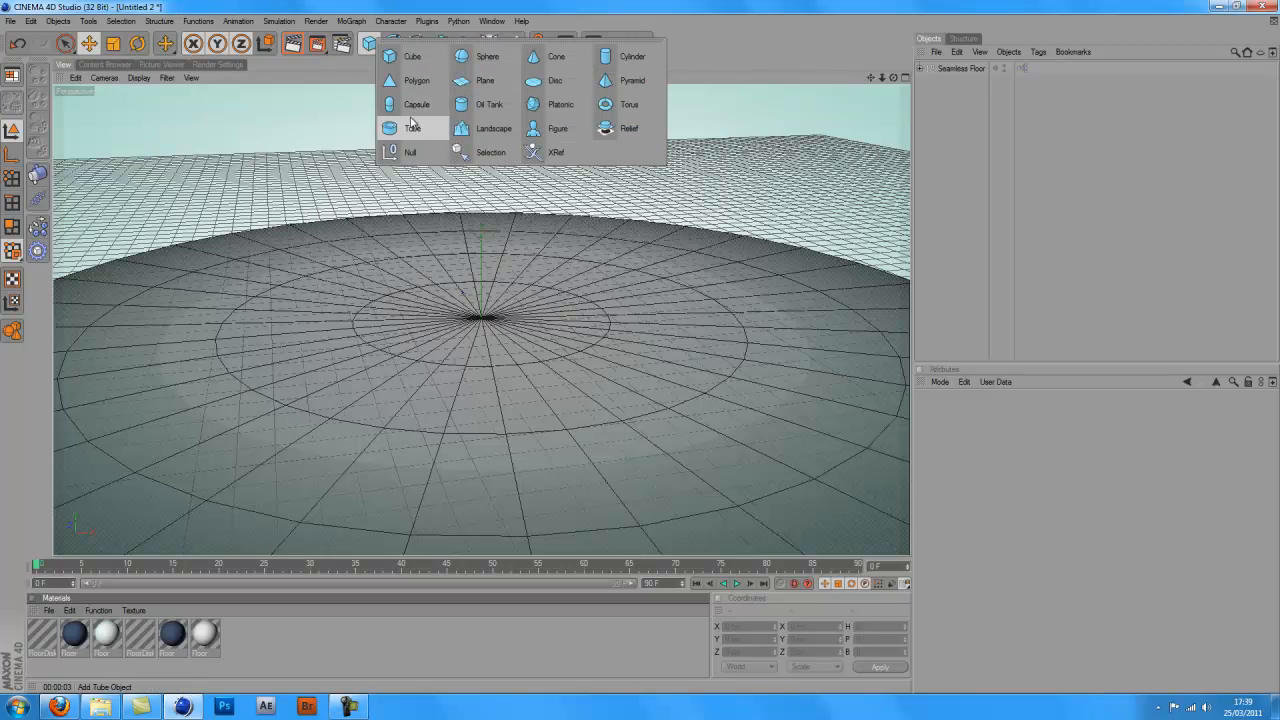
mouse_move(424, 156)
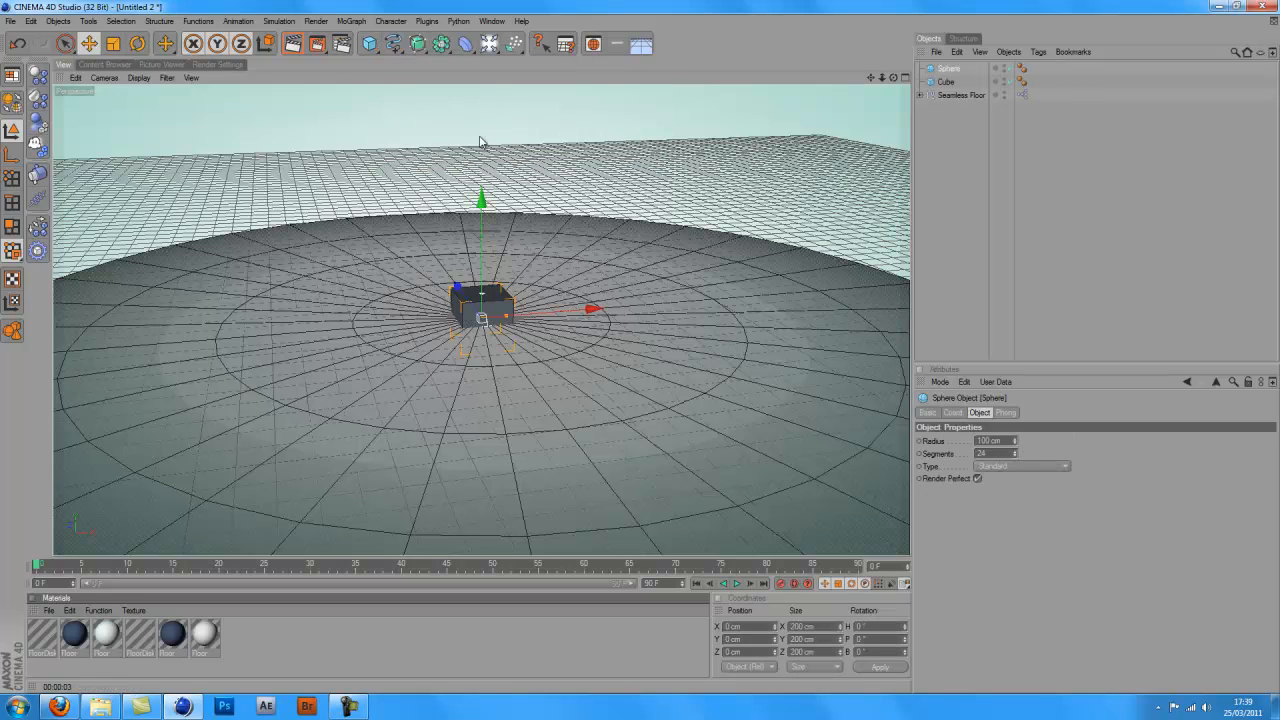
click(948, 82)
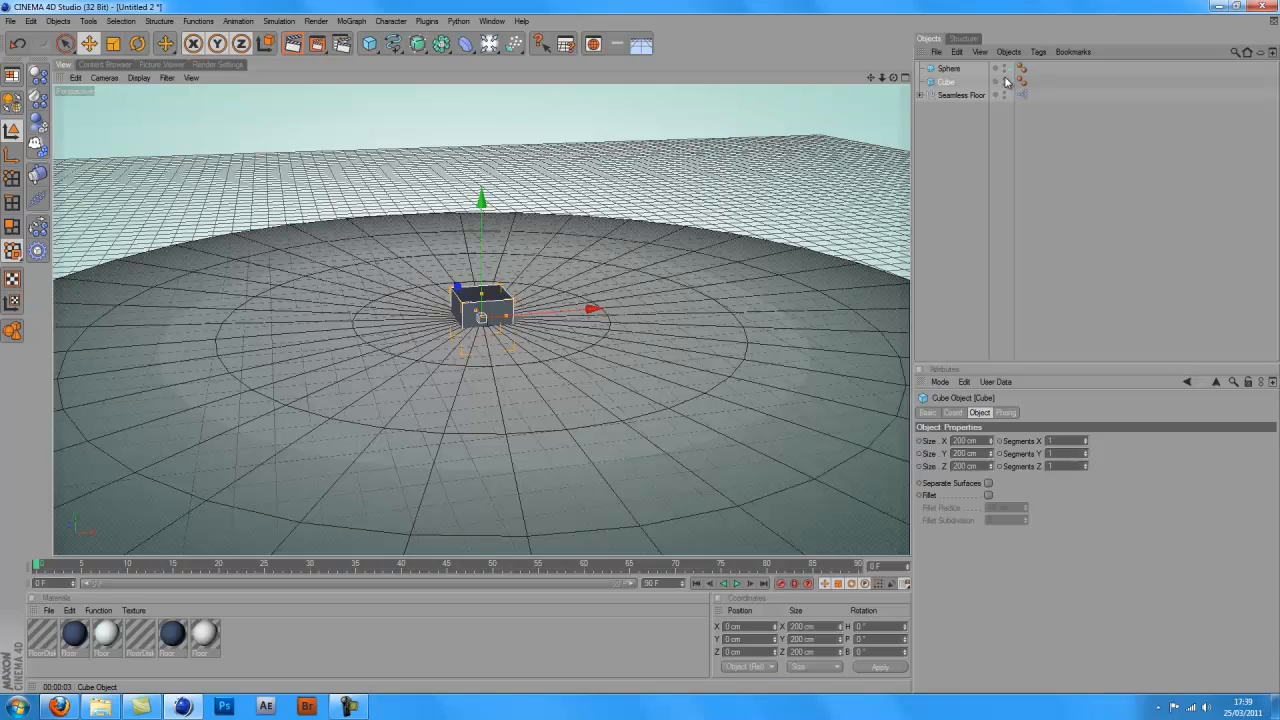
click(1008, 80)
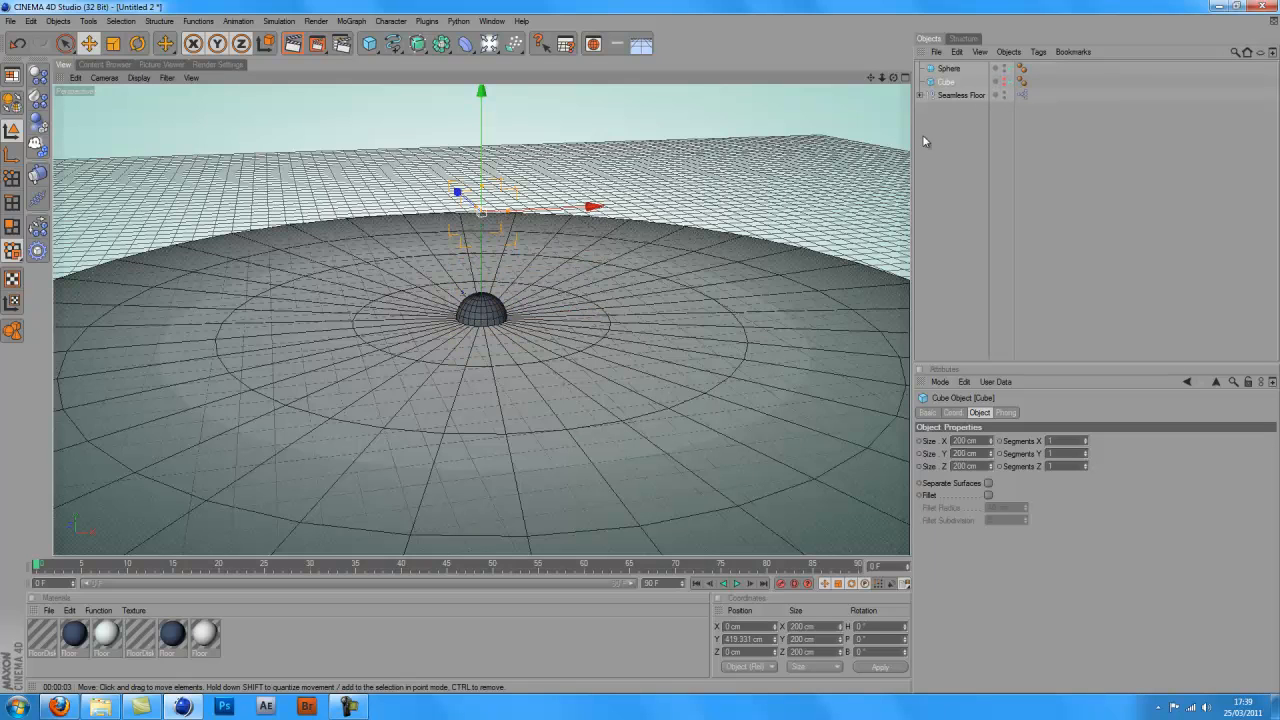
click(944, 68)
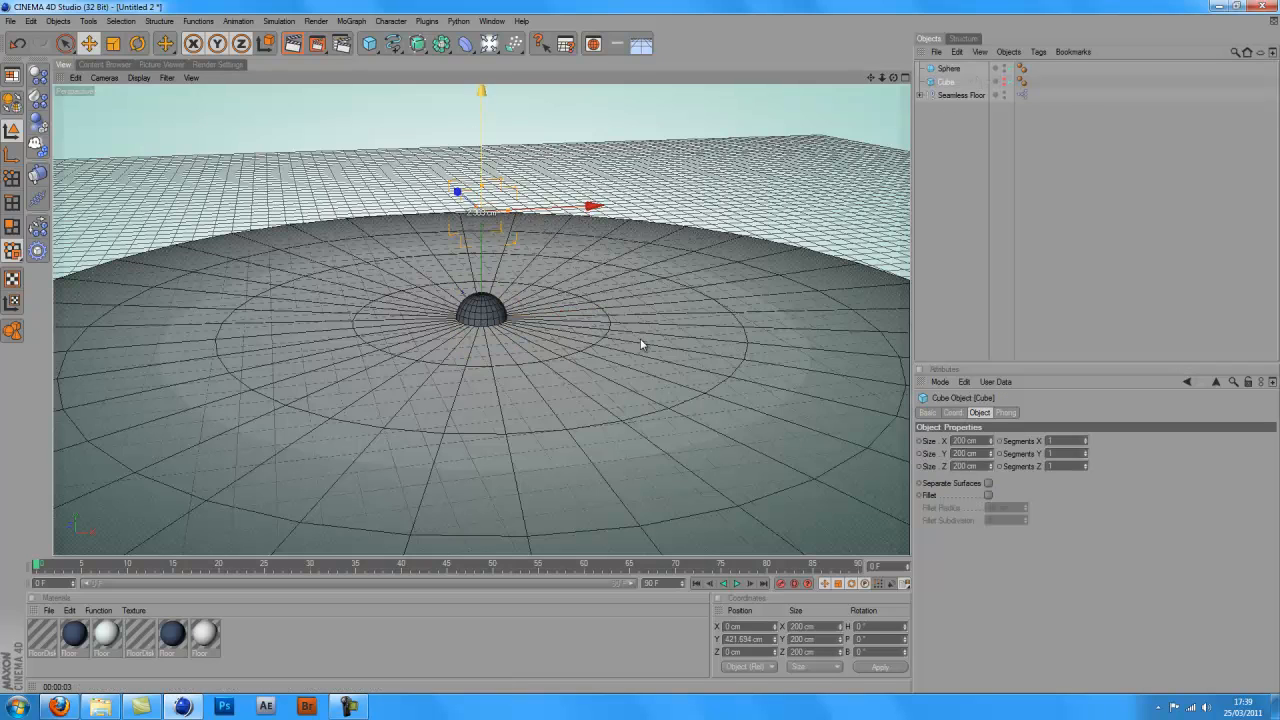
drag(480, 190, 480, 124)
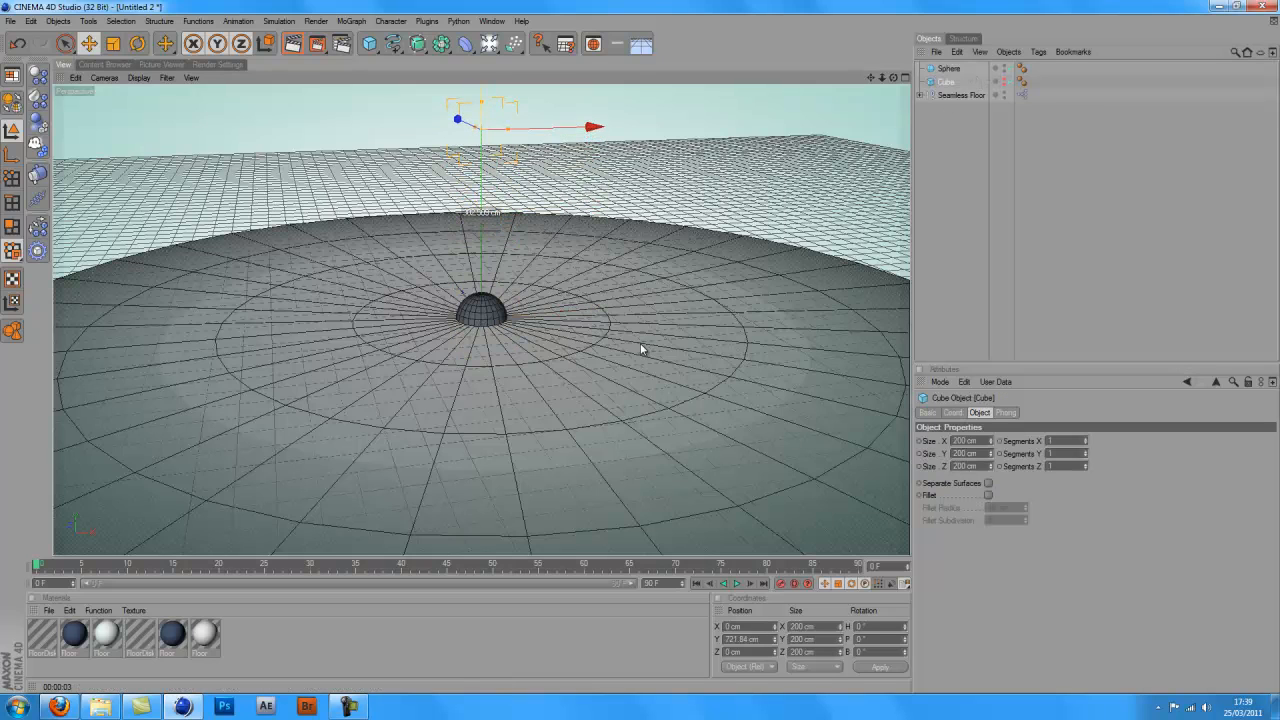
click(946, 68)
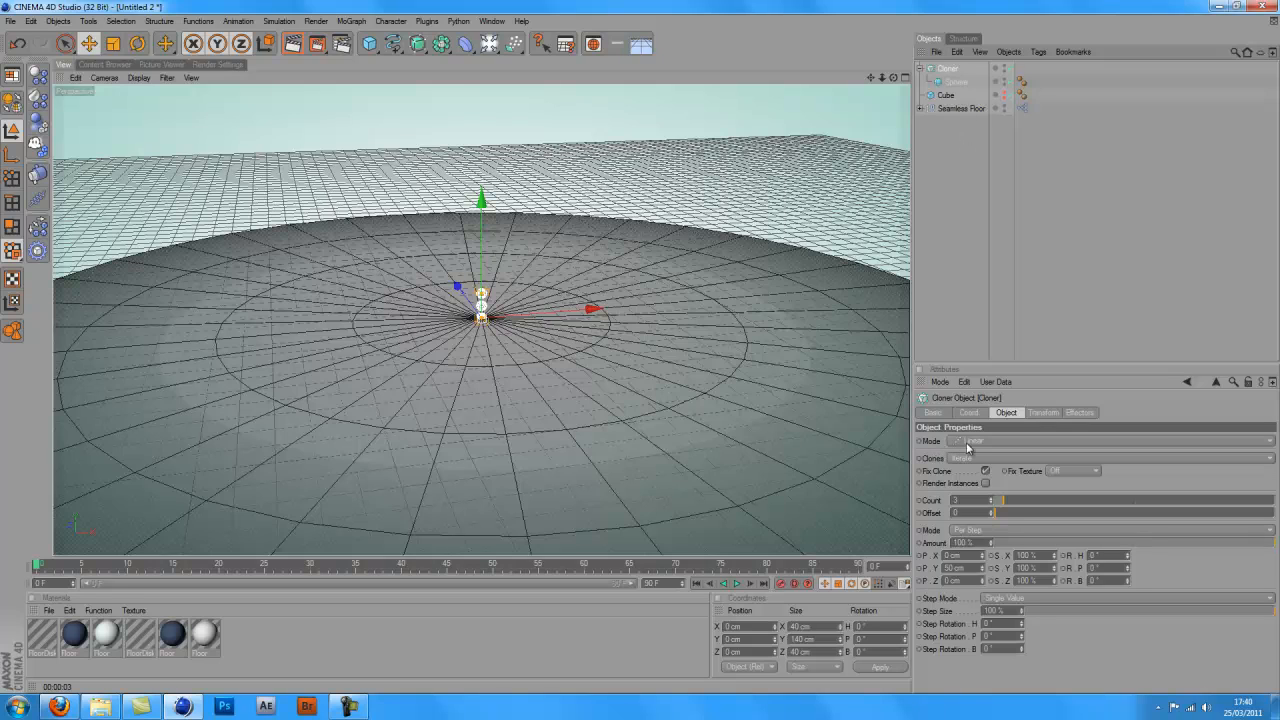
- Set the Cloner to Object mode on the Cube with Volume distribution
click(1116, 442)
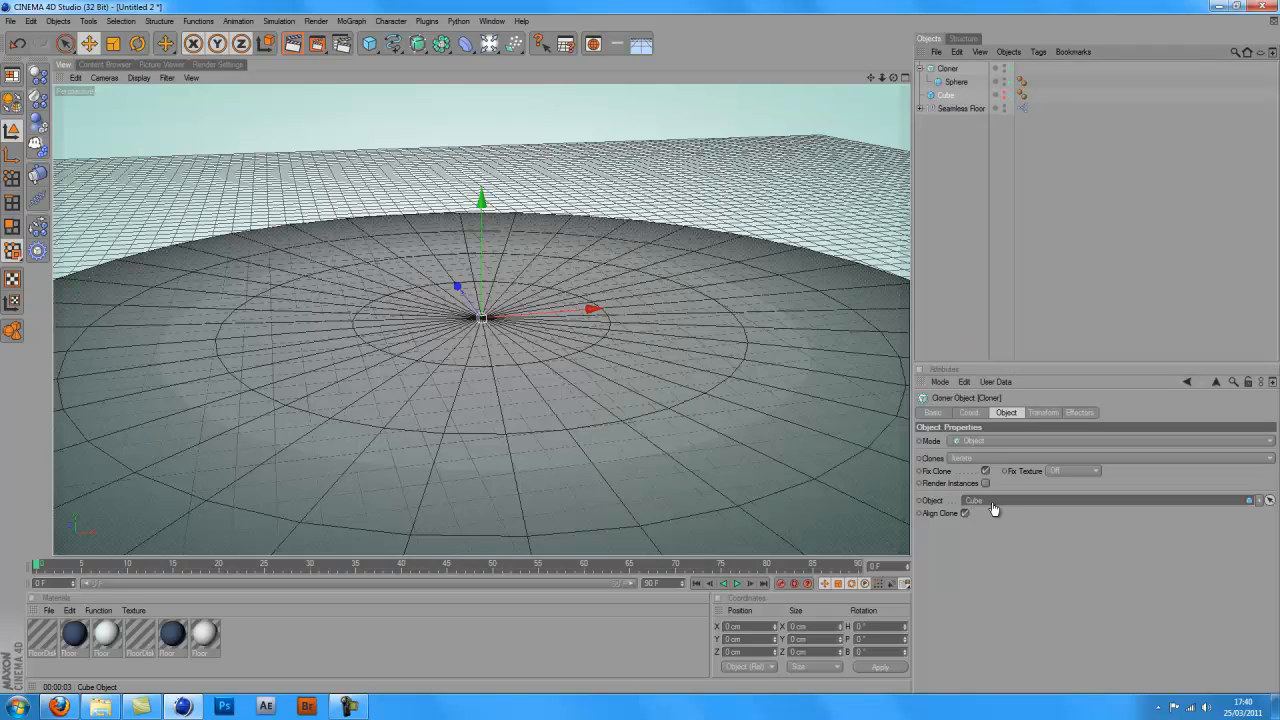
mouse_move(1000, 512)
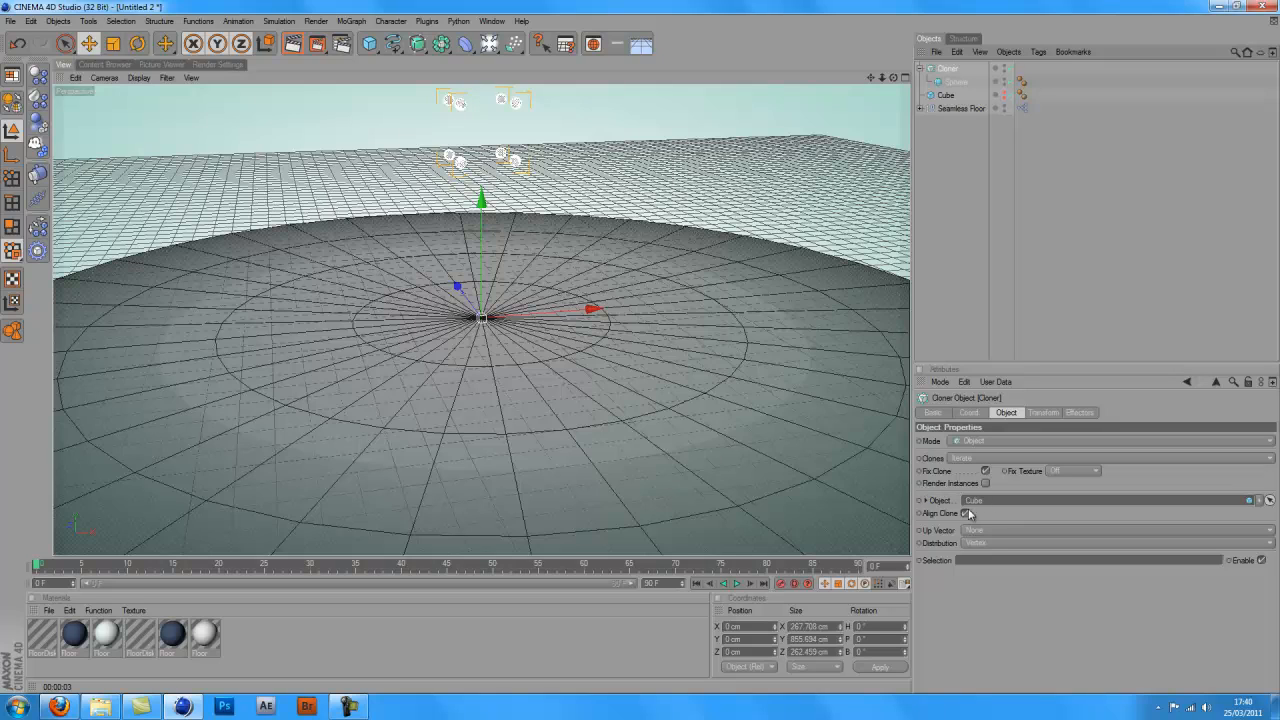
click(964, 512)
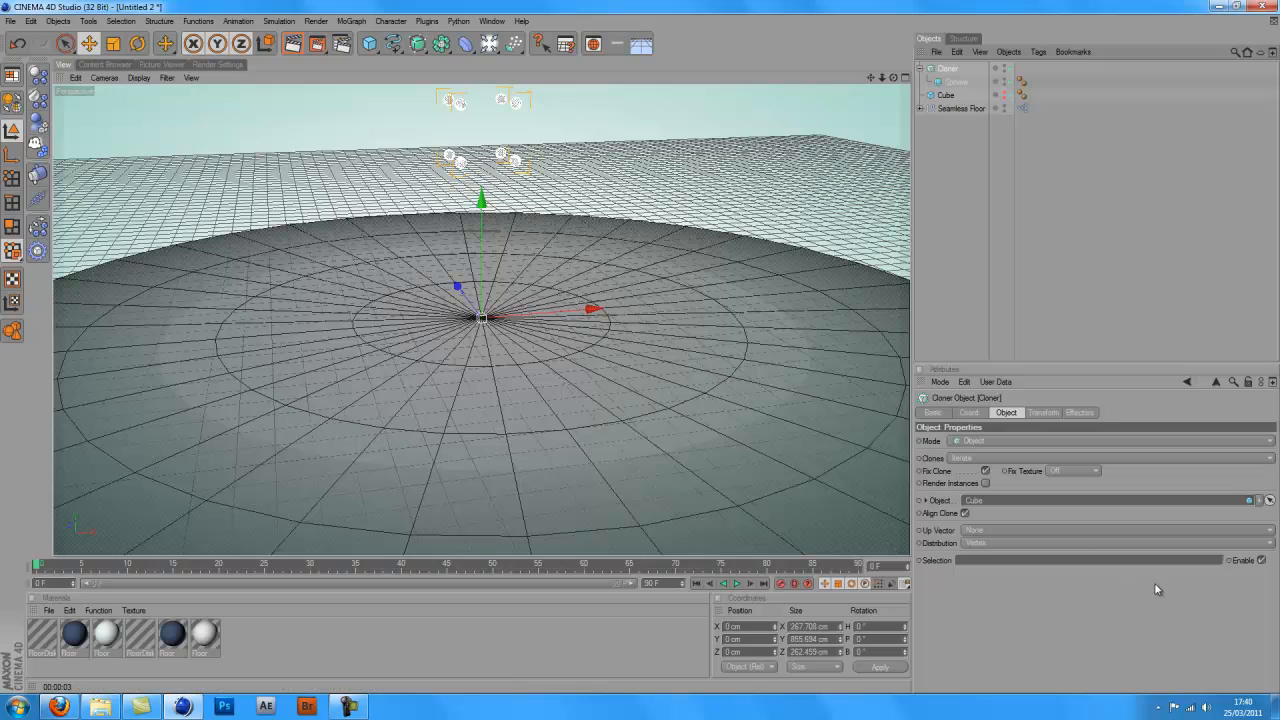
click(1118, 544)
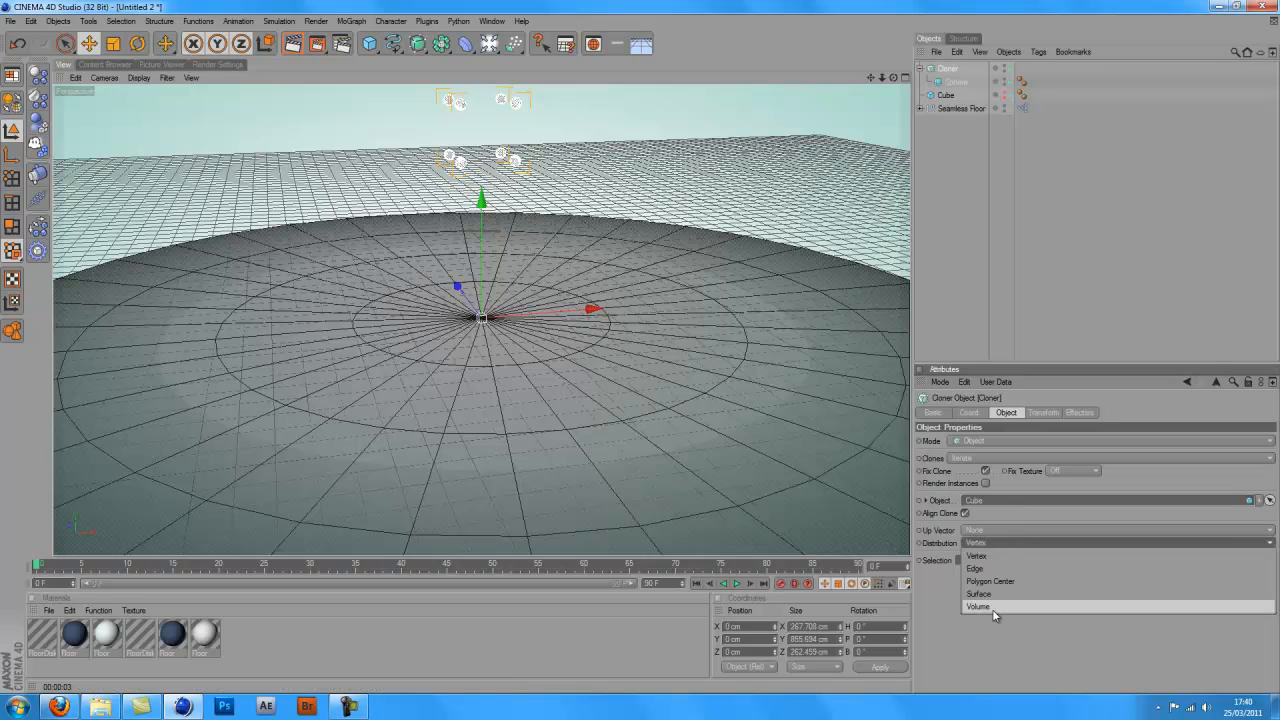
click(978, 606)
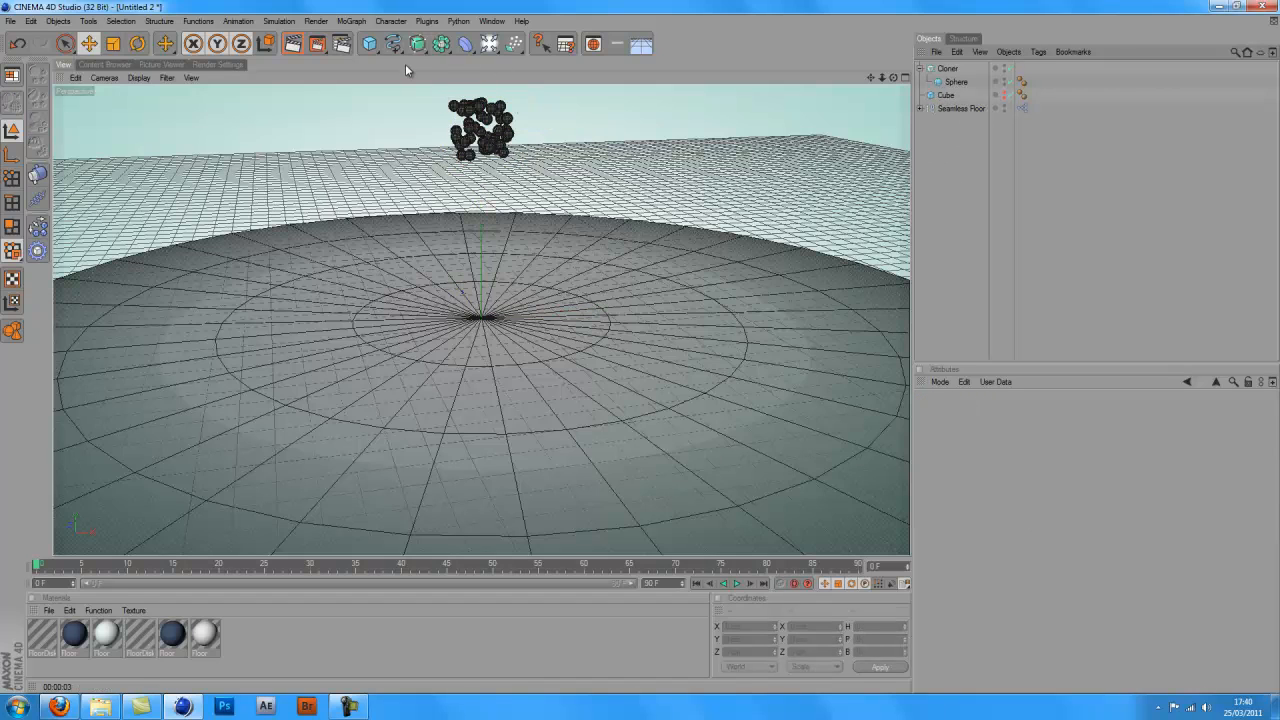
- Add a Text spline and enter TUTORIAL as its text
click(396, 44)
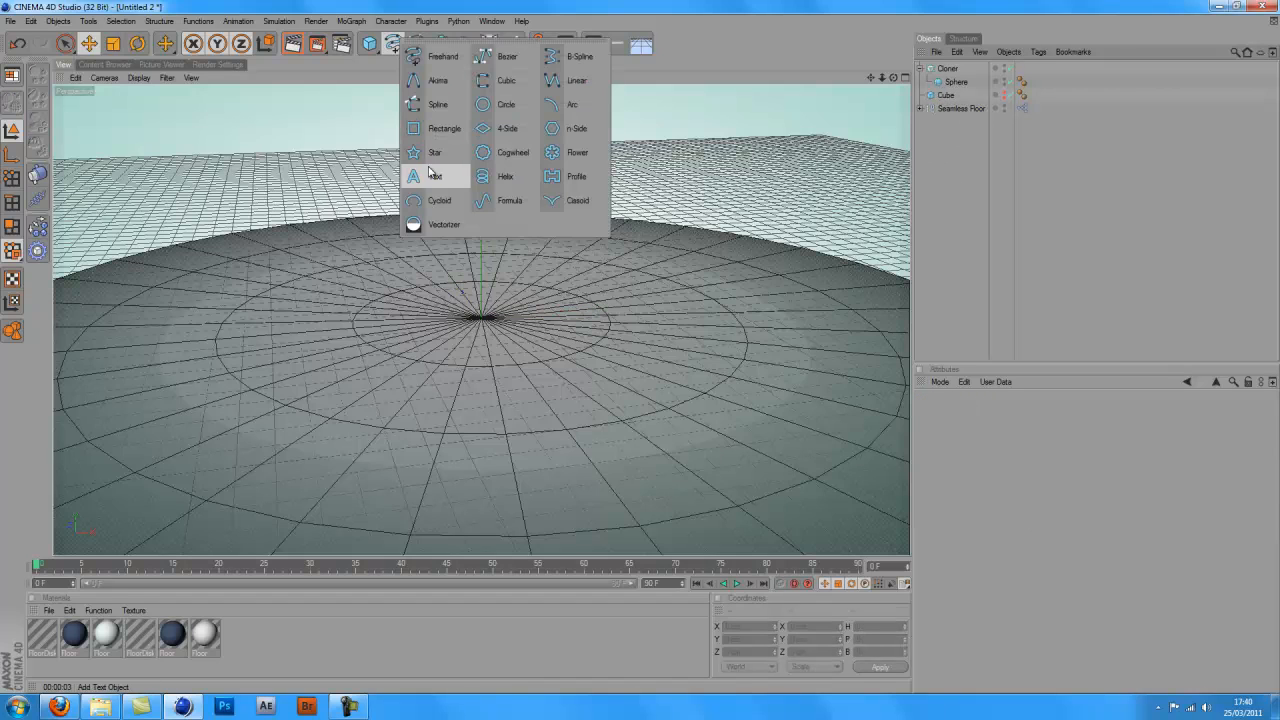
click(432, 176)
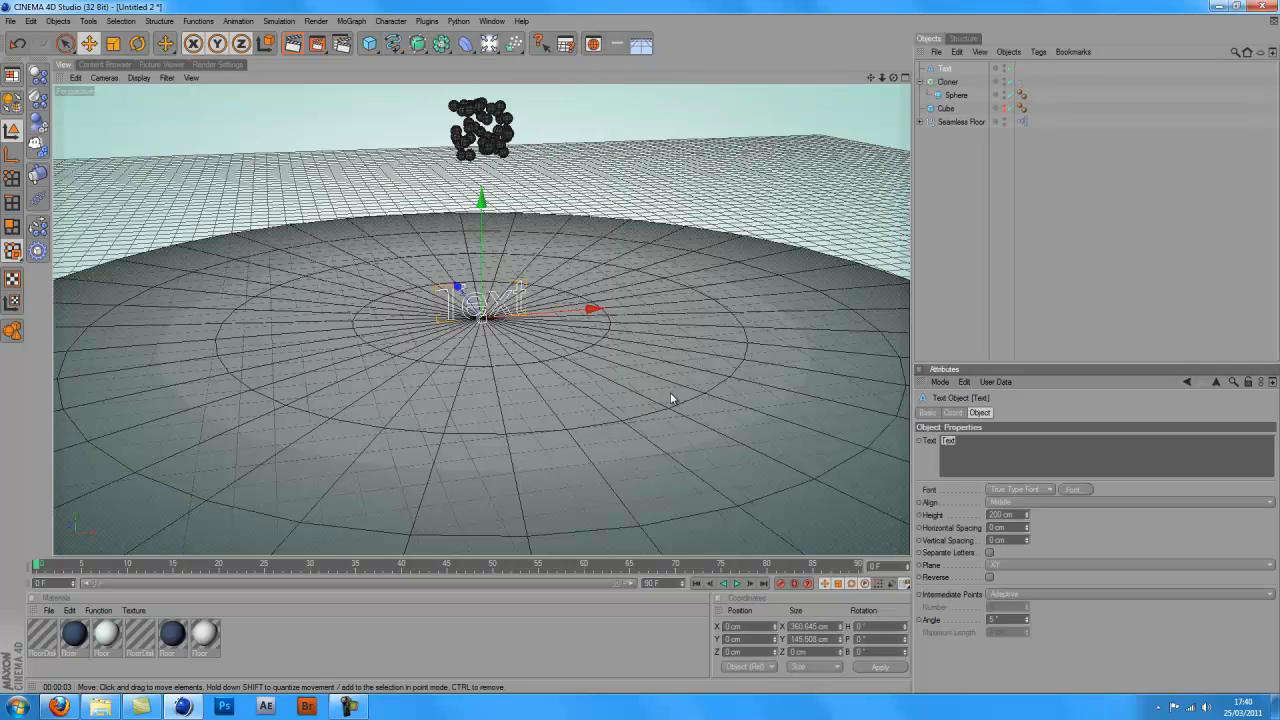
text(TUTORIAL)
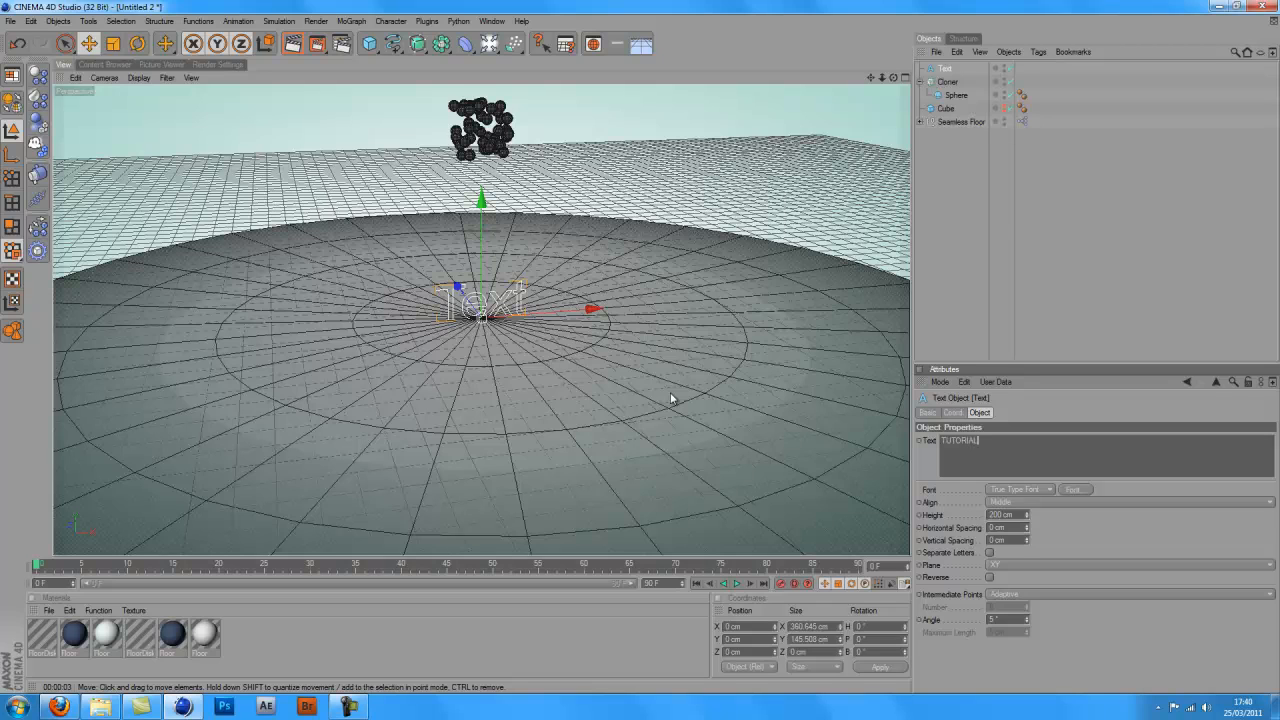
- Set the text's font to a bold Compact style in the Font dialog
click(1076, 488)
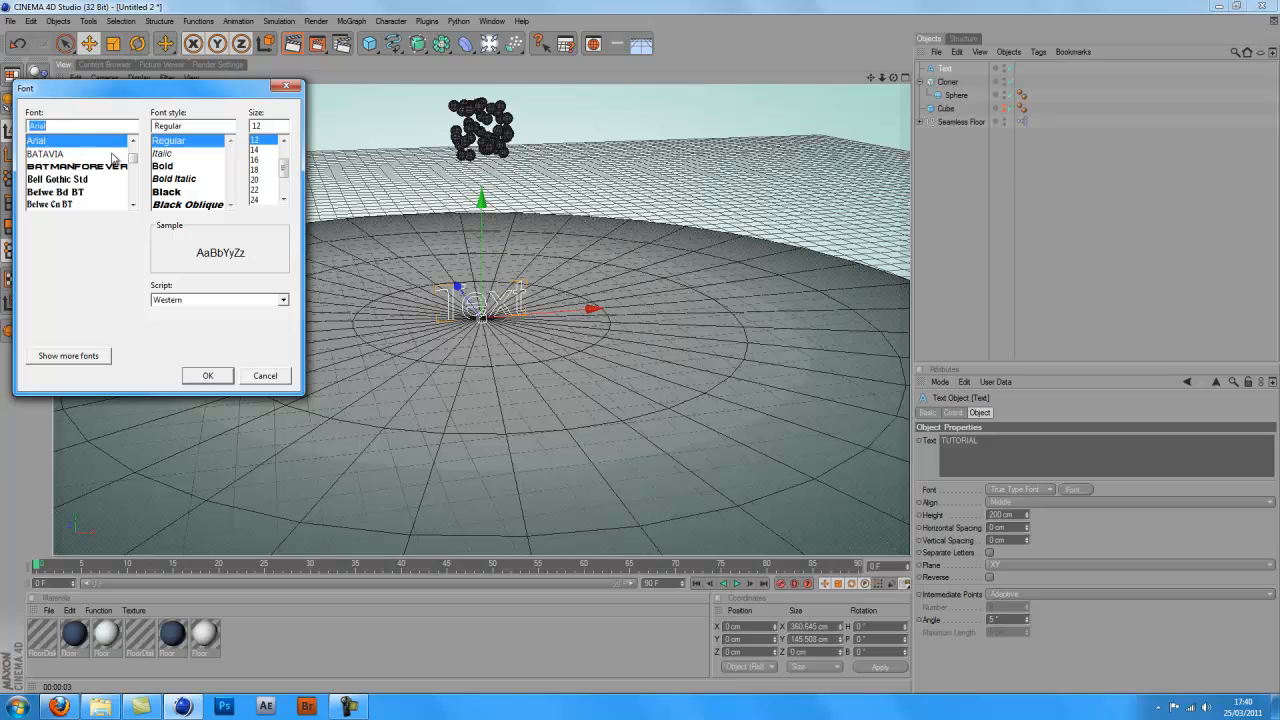
scroll(down, 3)
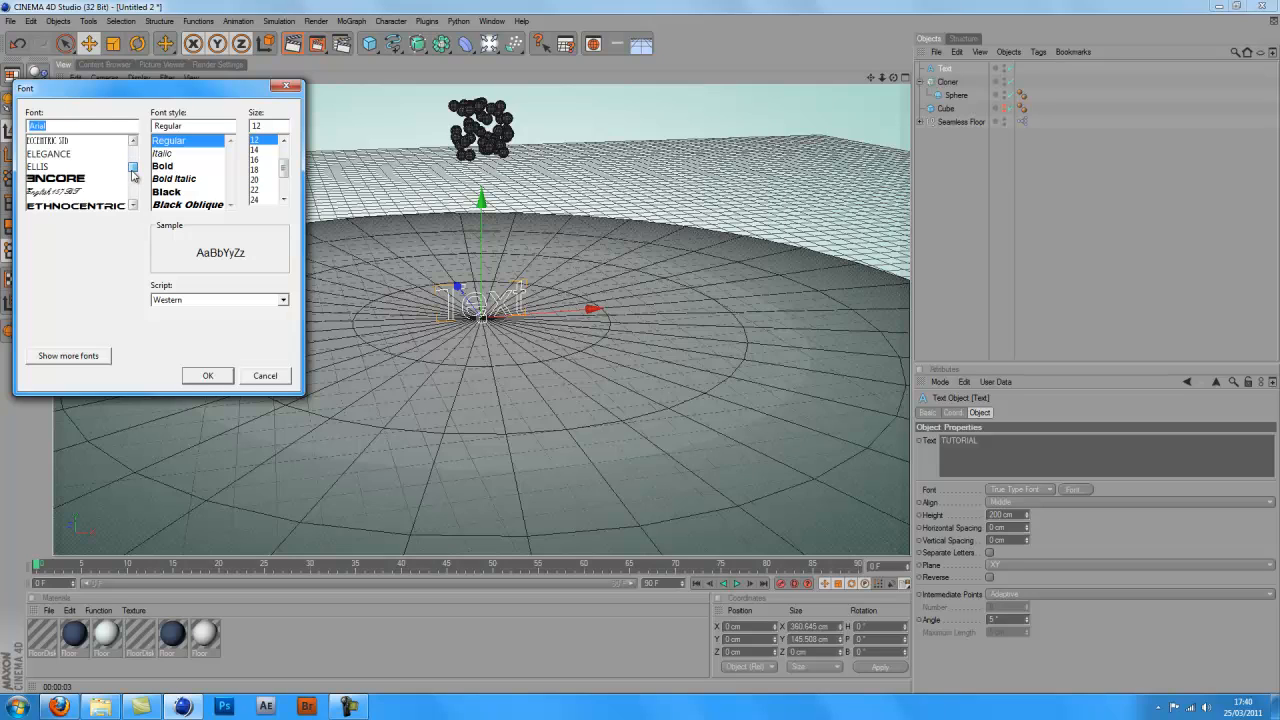
scroll(down, 3)
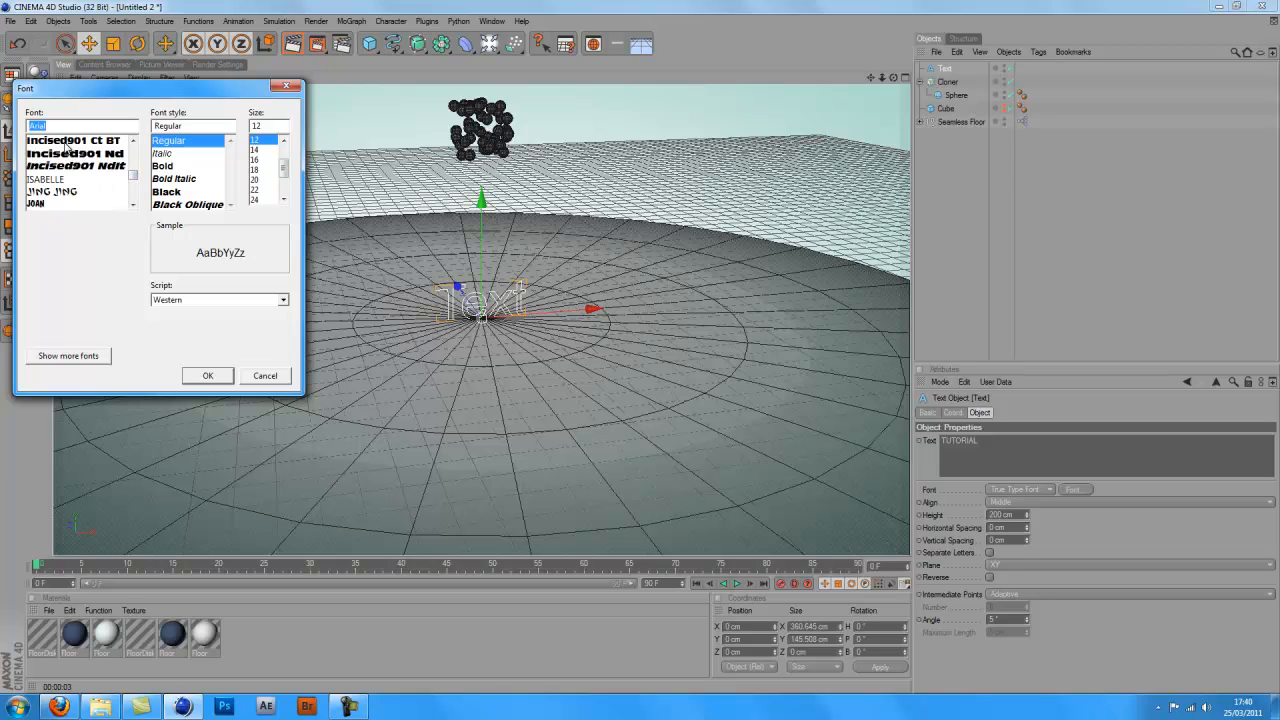
click(74, 140)
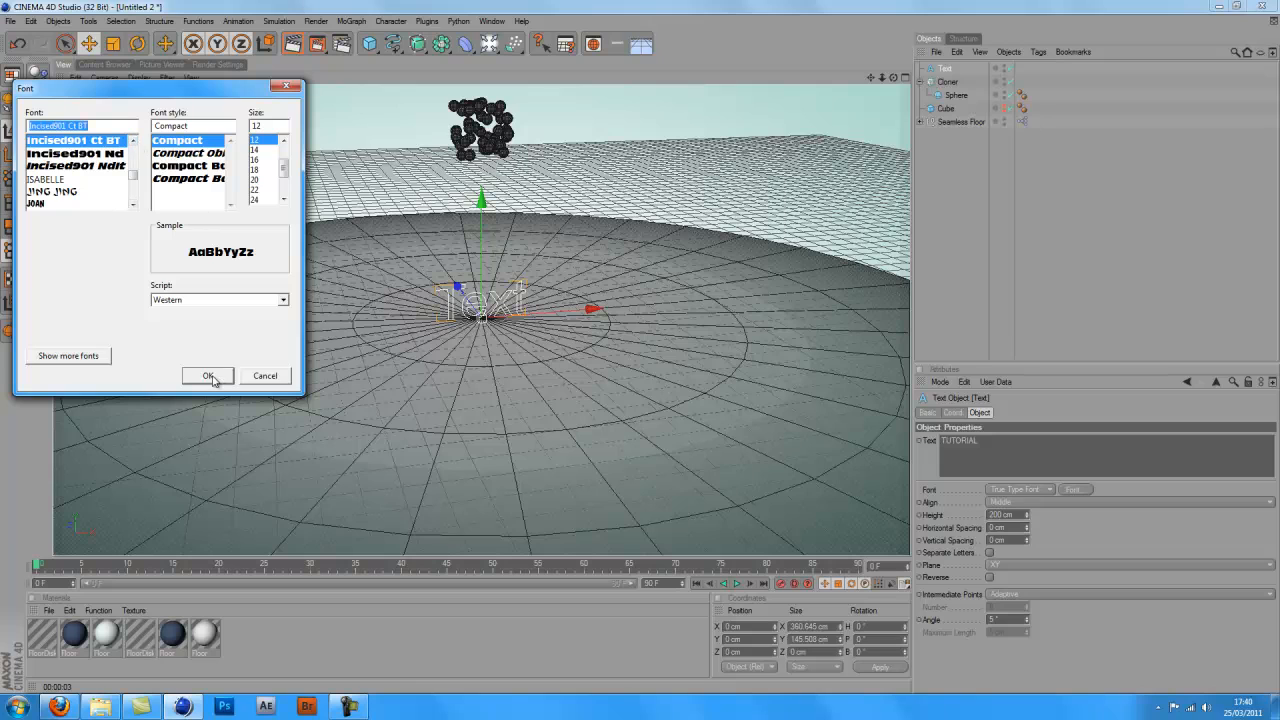
click(208, 376)
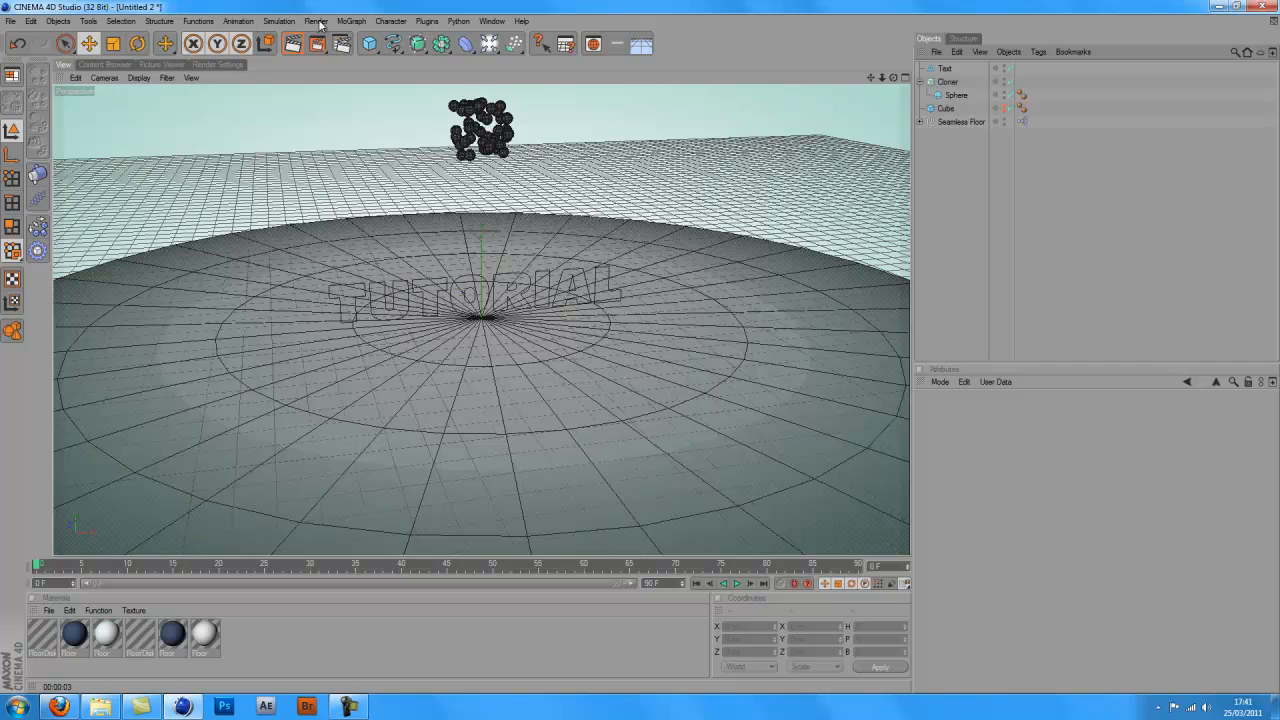
- Add a MoGraph Spline effector to the Cloner, linked to the TUTORIAL Text spline
click(348, 20)
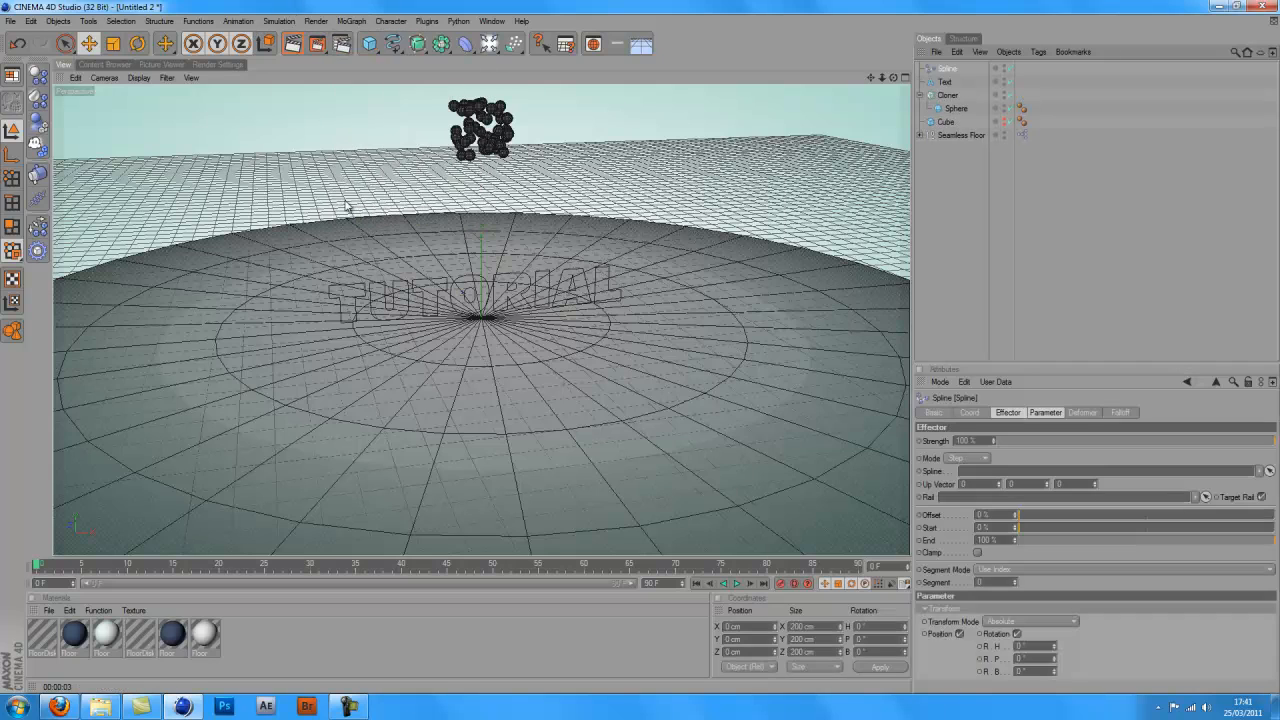
click(948, 68)
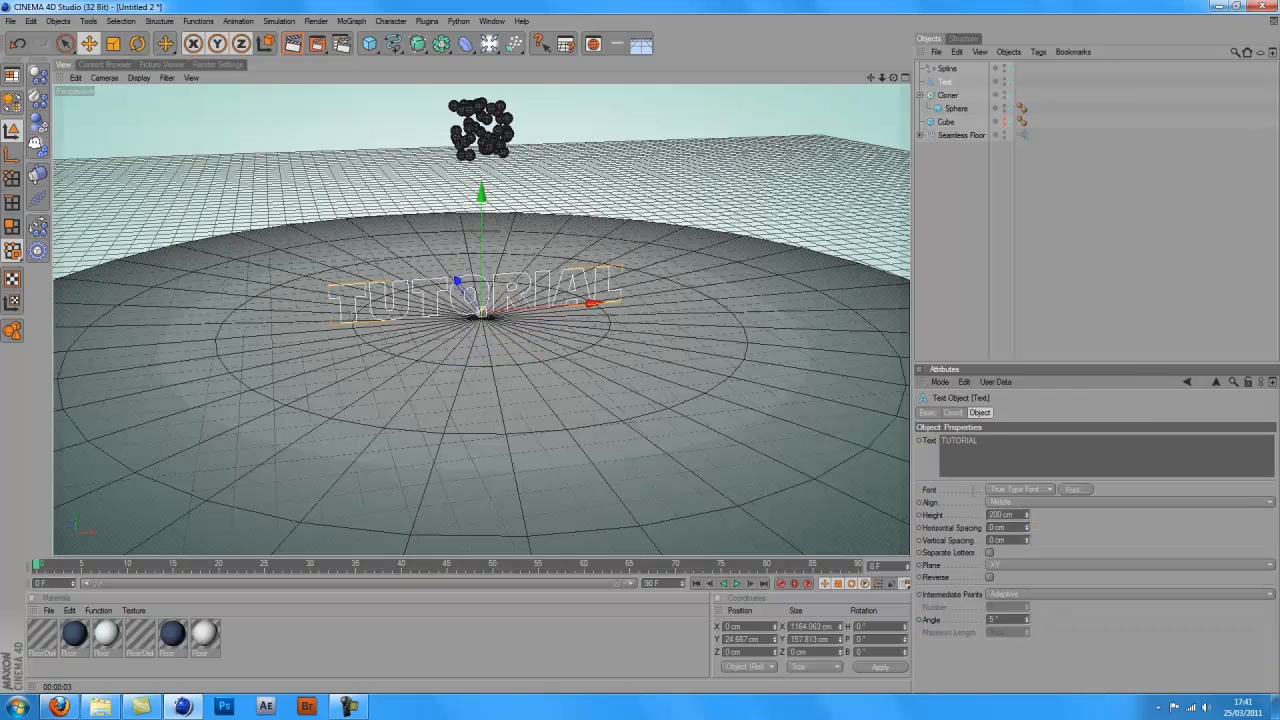
click(944, 68)
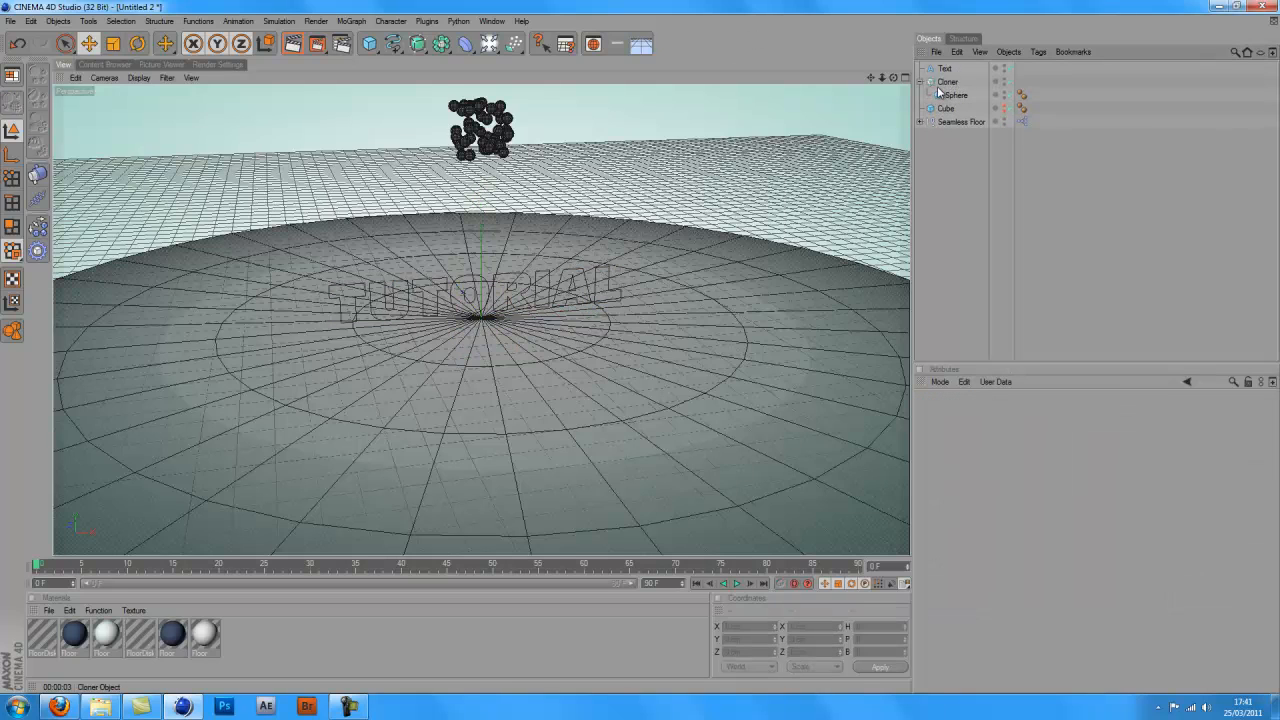
click(948, 80)
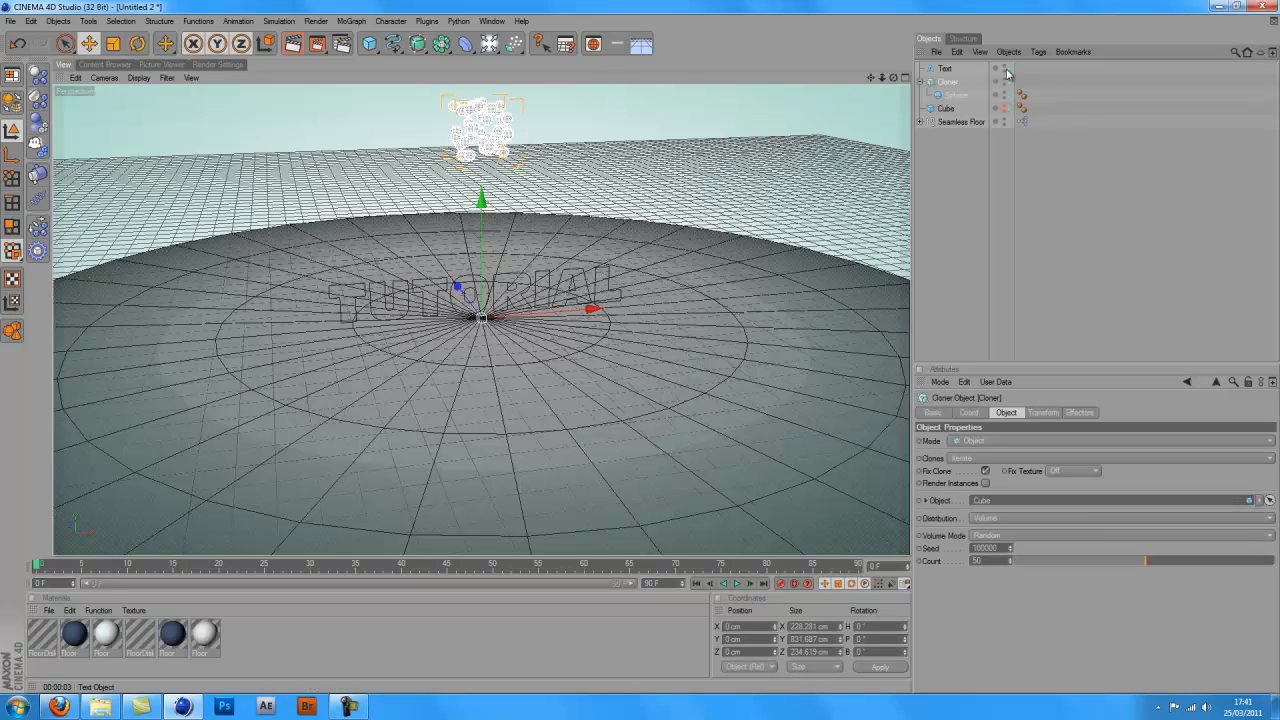
click(348, 22)
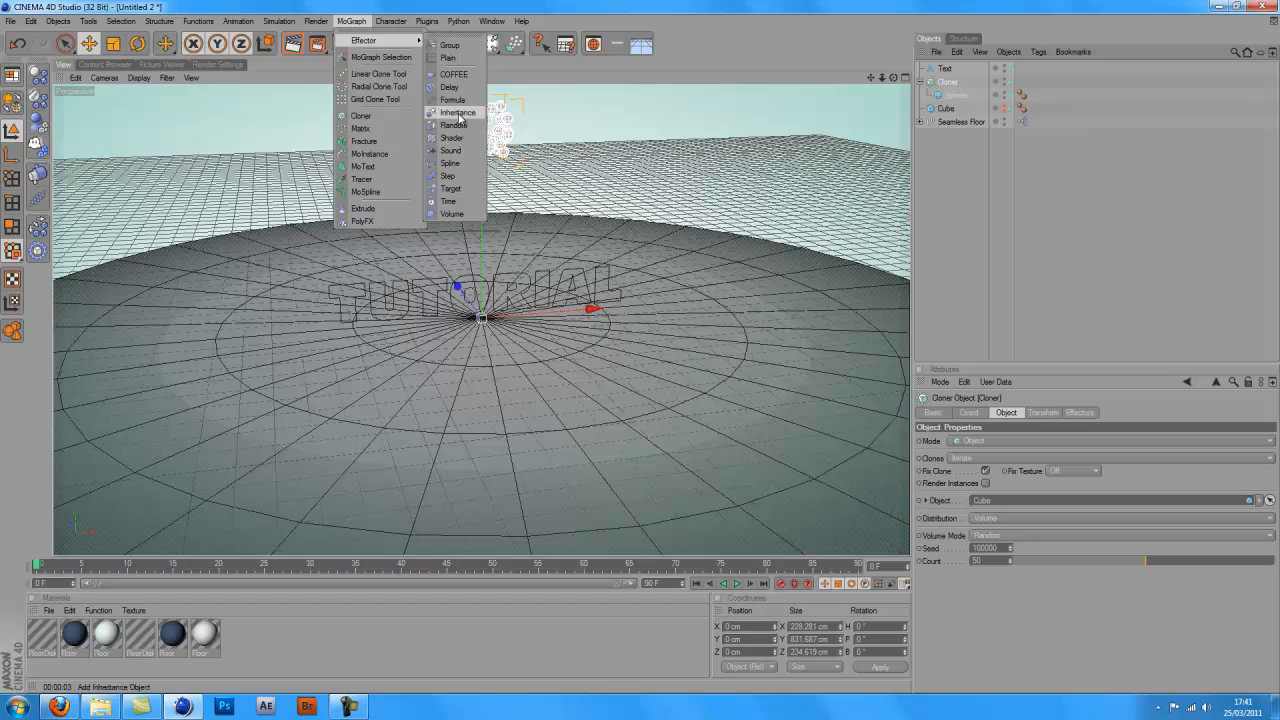
click(448, 164)
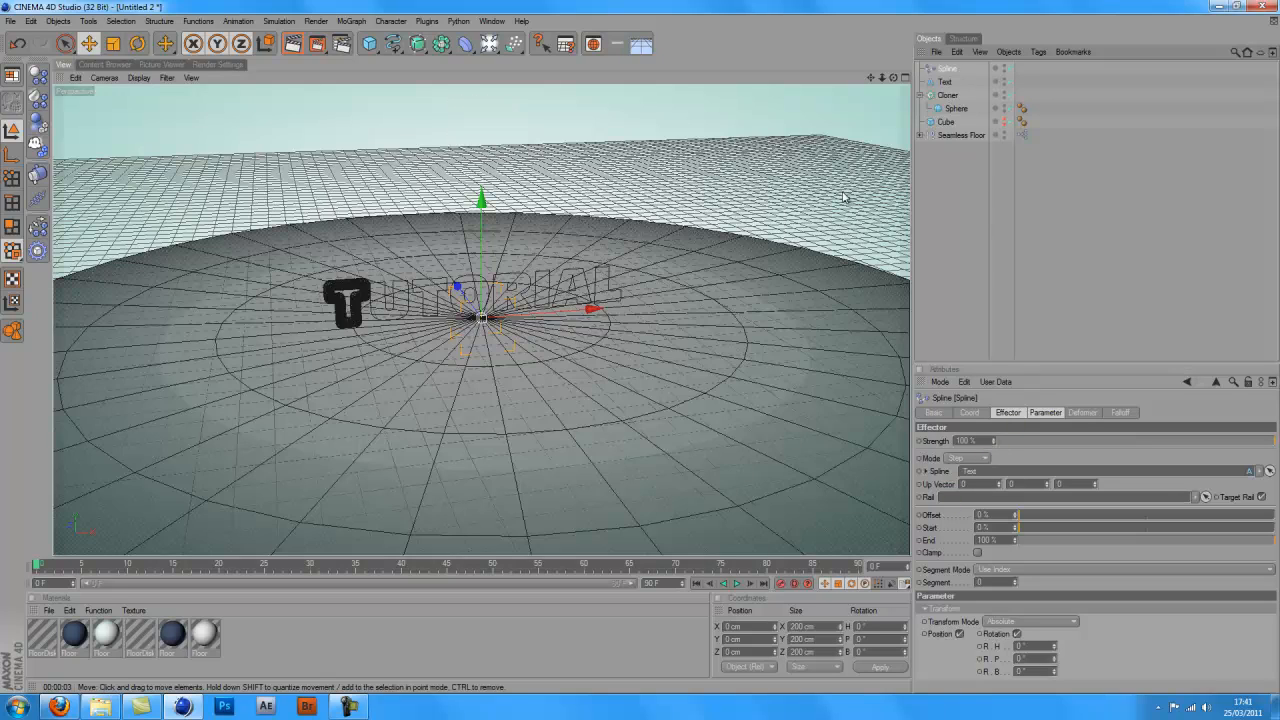
mouse_move(348, 352)
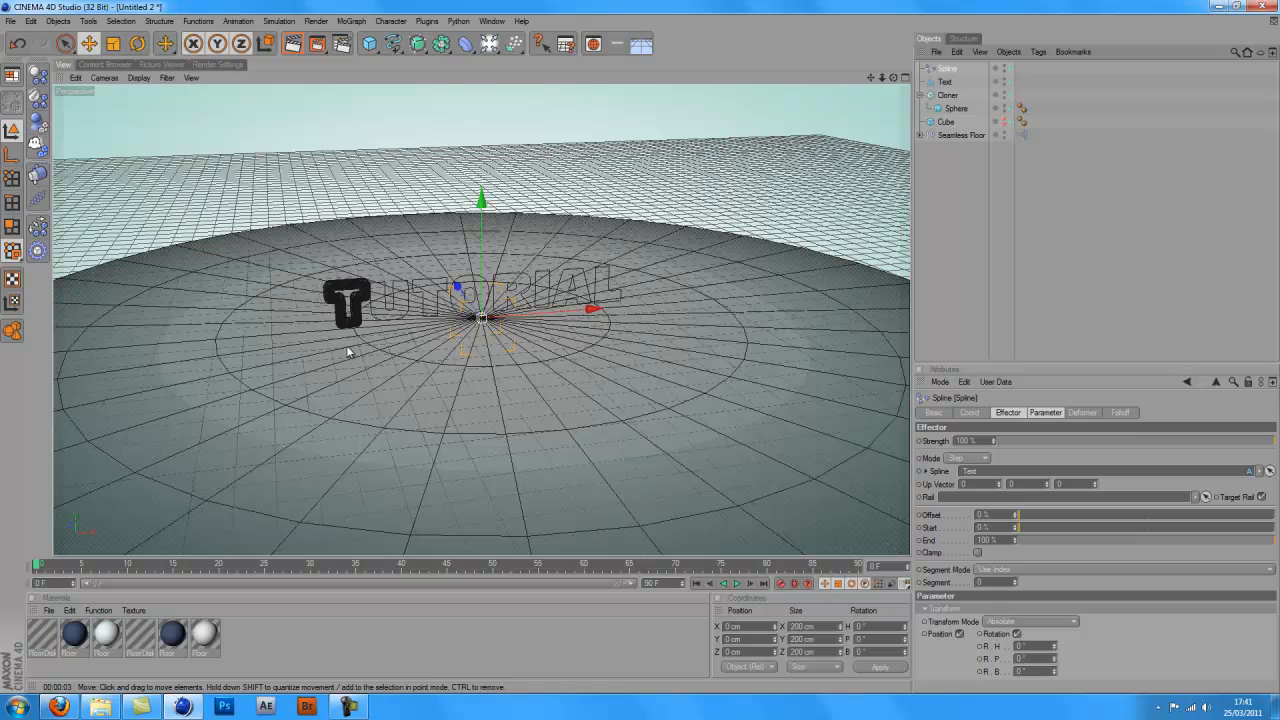
mouse_move(310, 296)
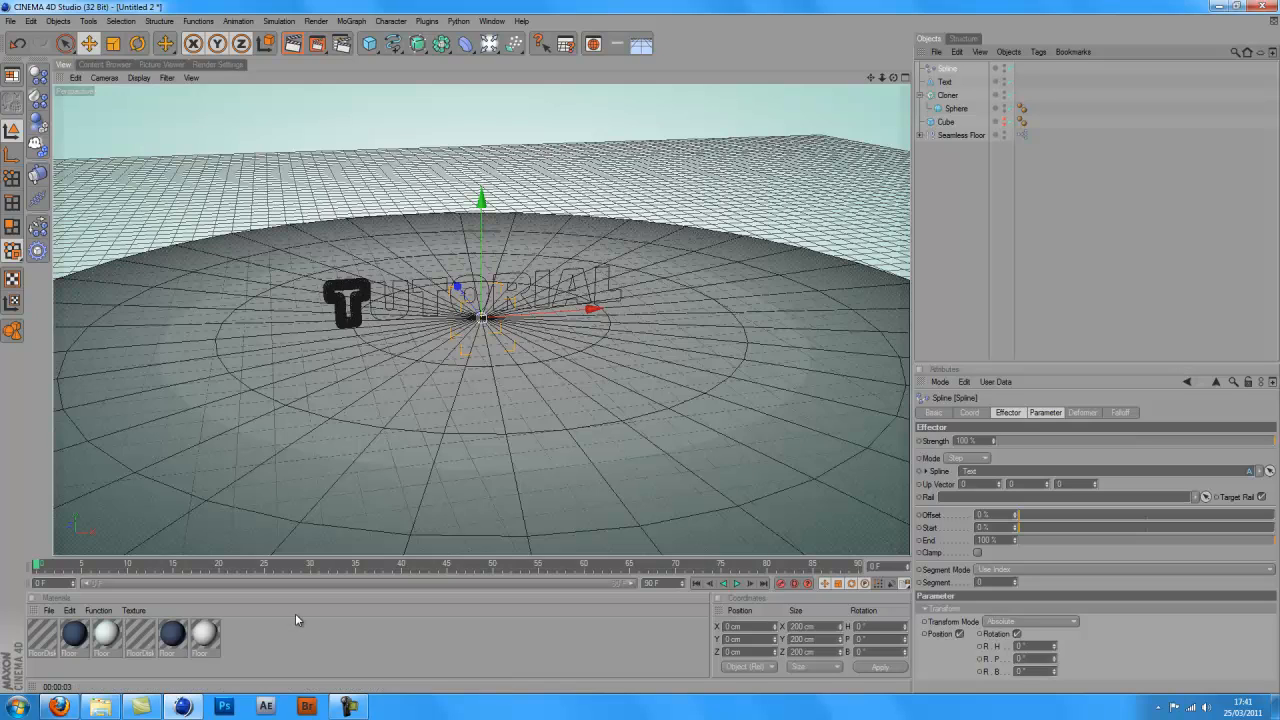
- Browse the Materials Pack presets and load the blue mirror glass material into the scene
click(104, 64)
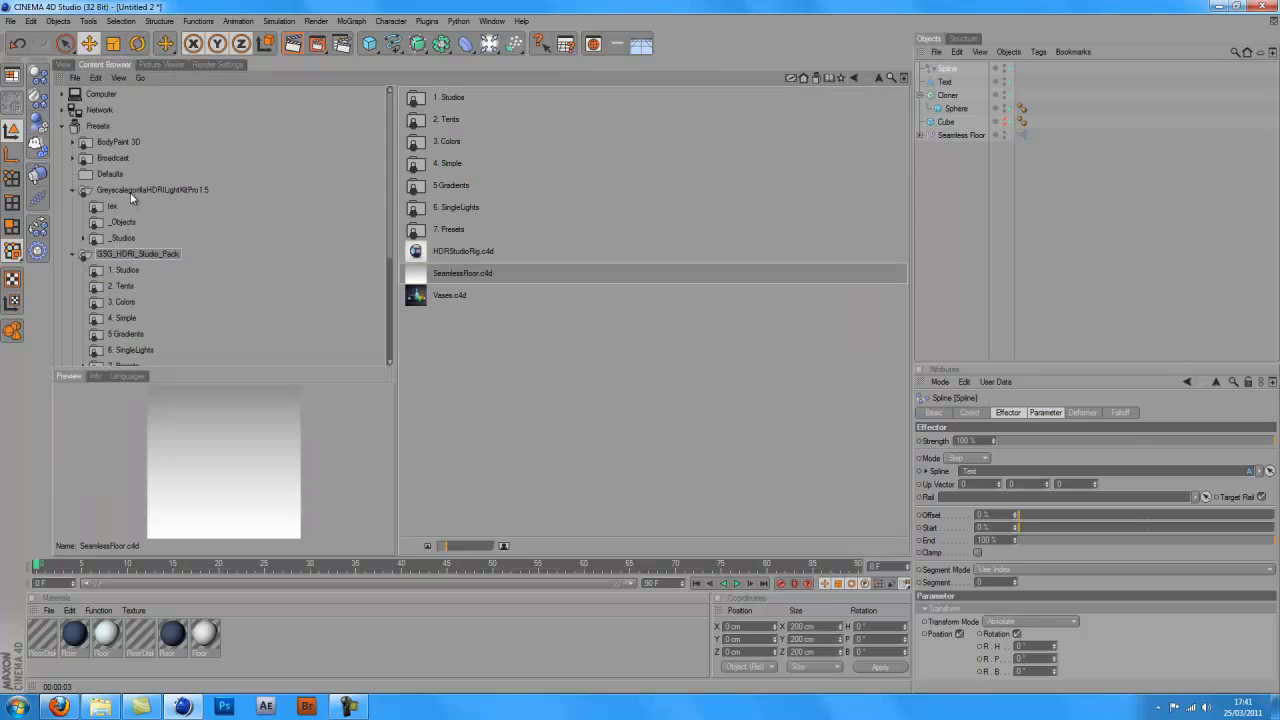
click(152, 190)
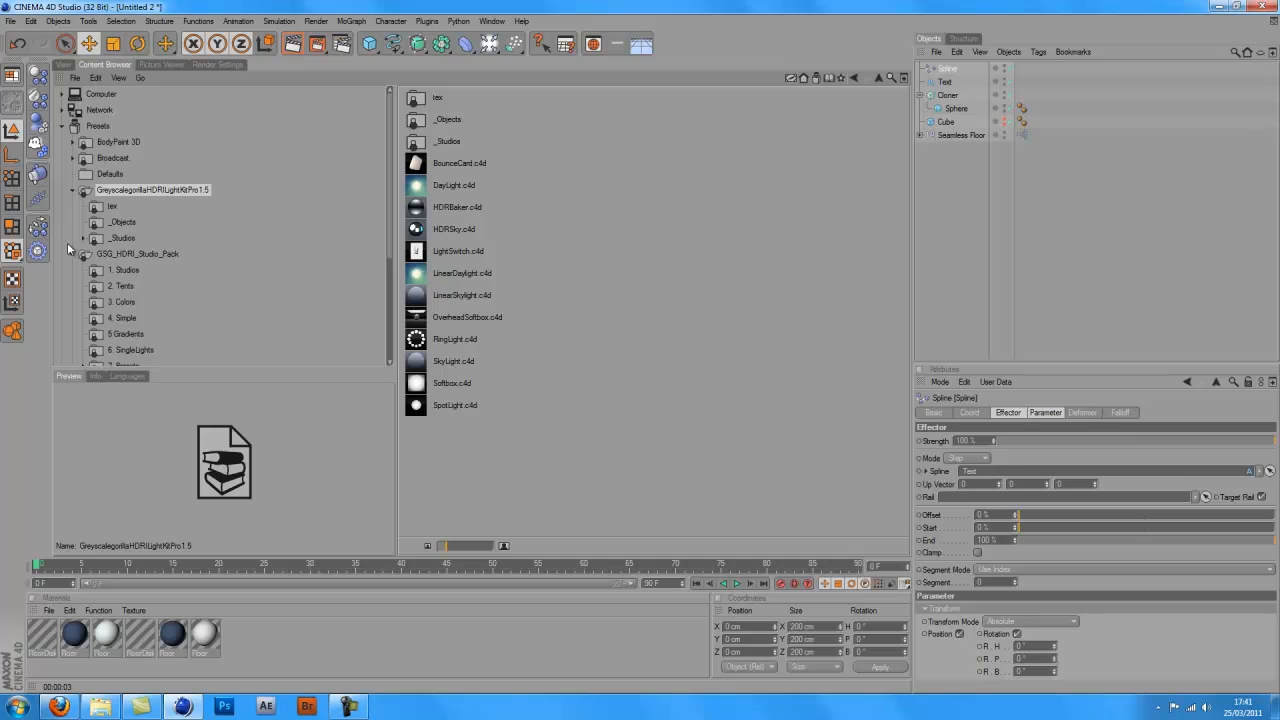
click(164, 270)
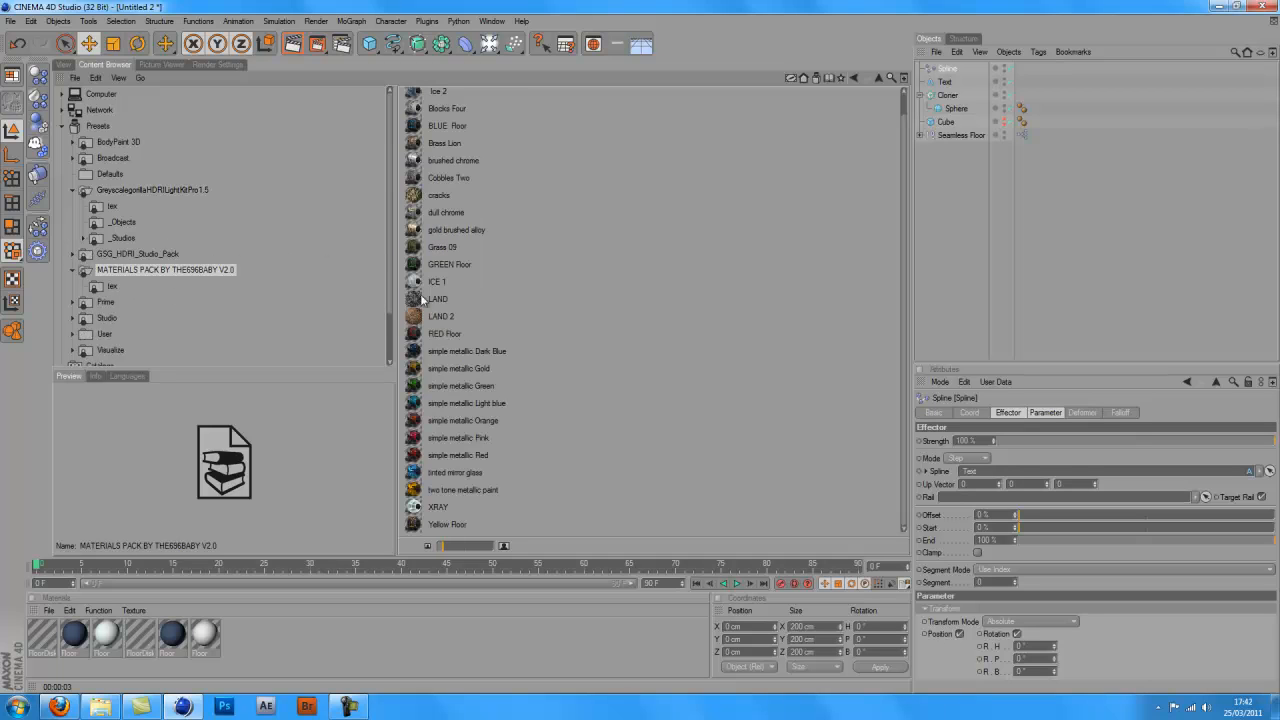
click(456, 472)
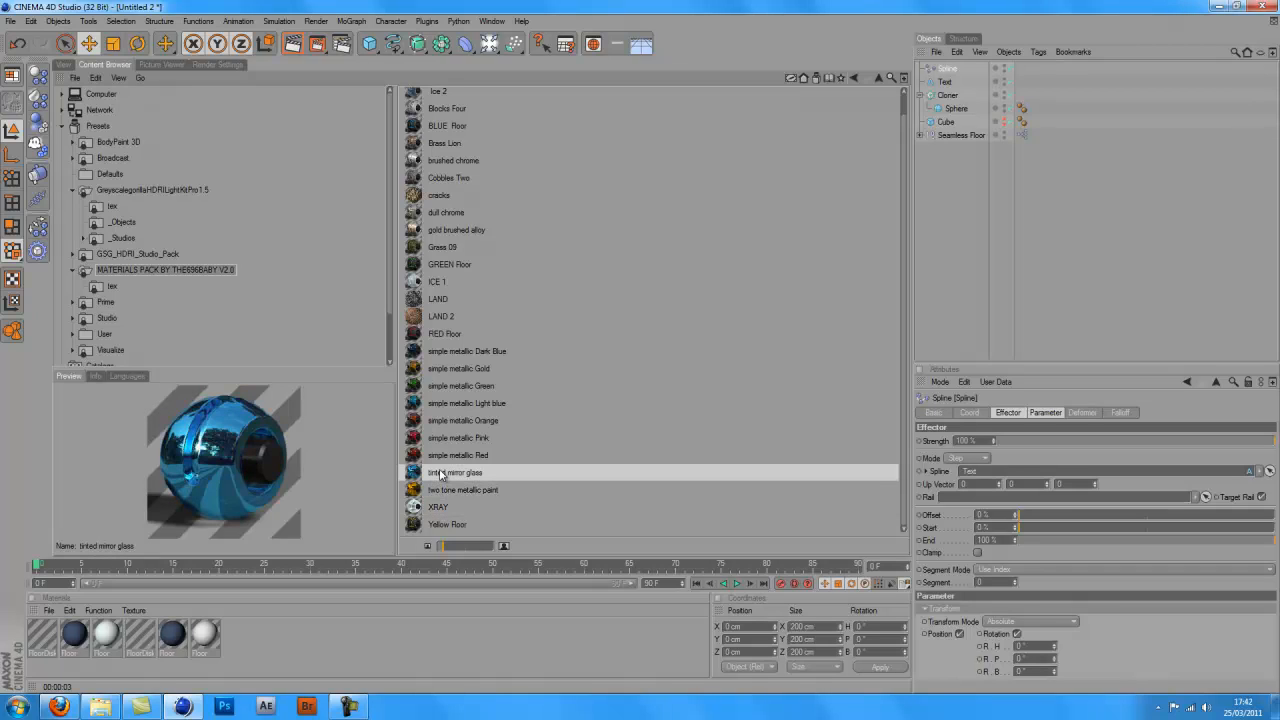
click(456, 436)
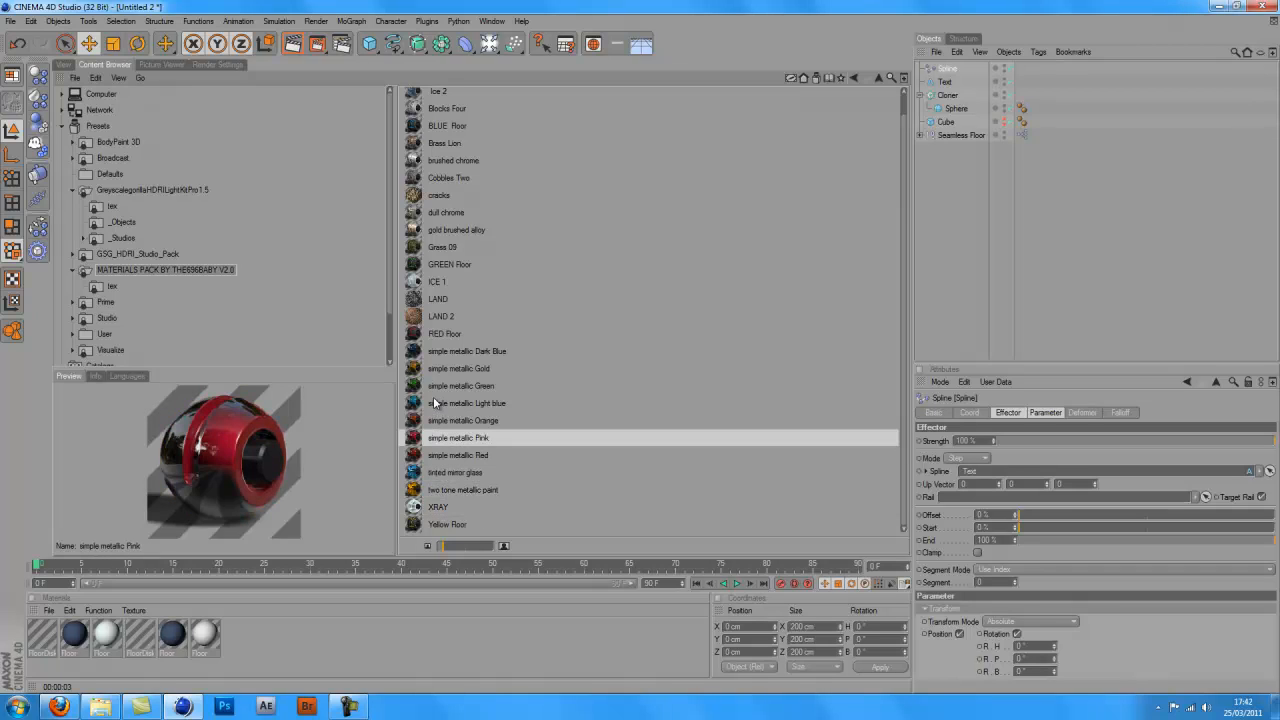
click(460, 384)
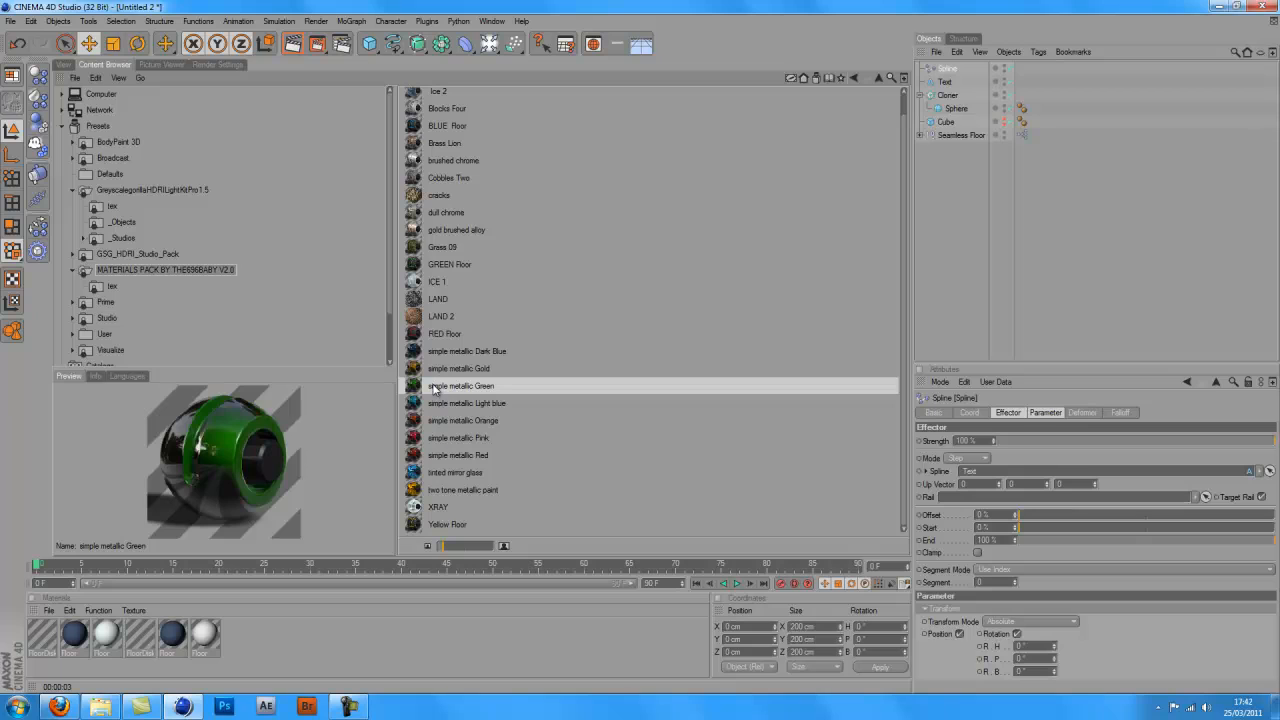
click(456, 472)
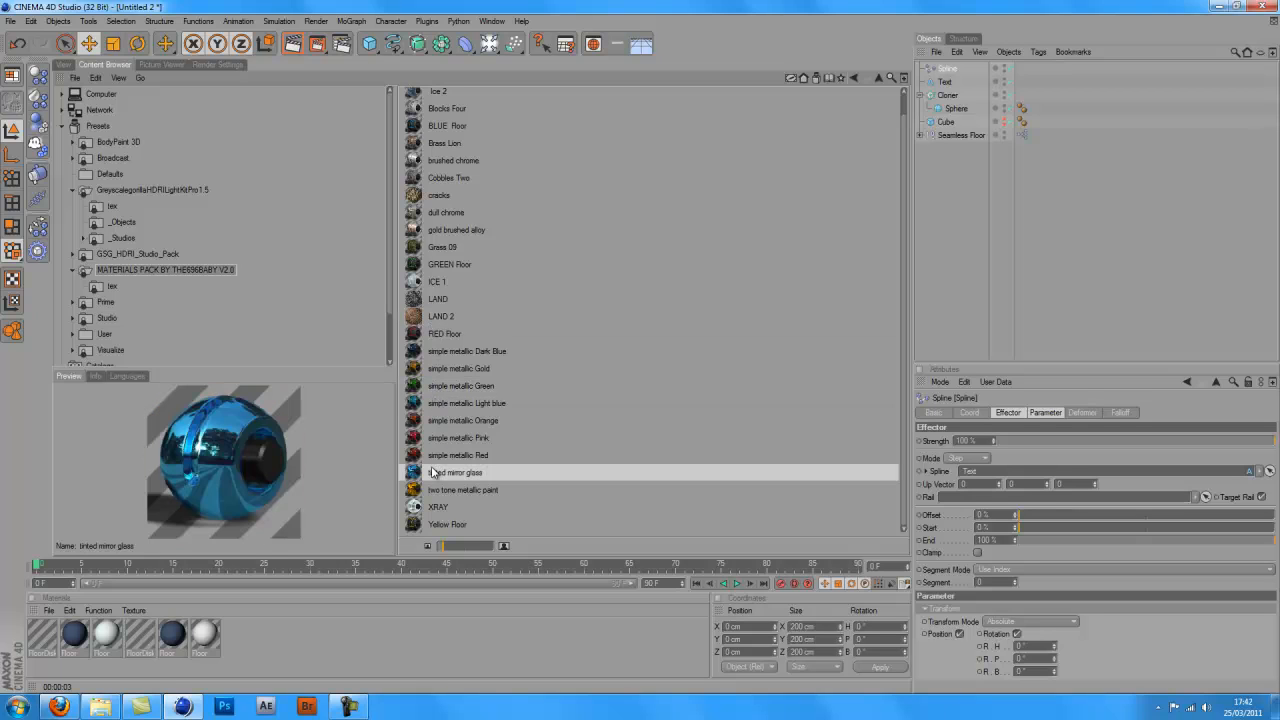
double_click(456, 472)
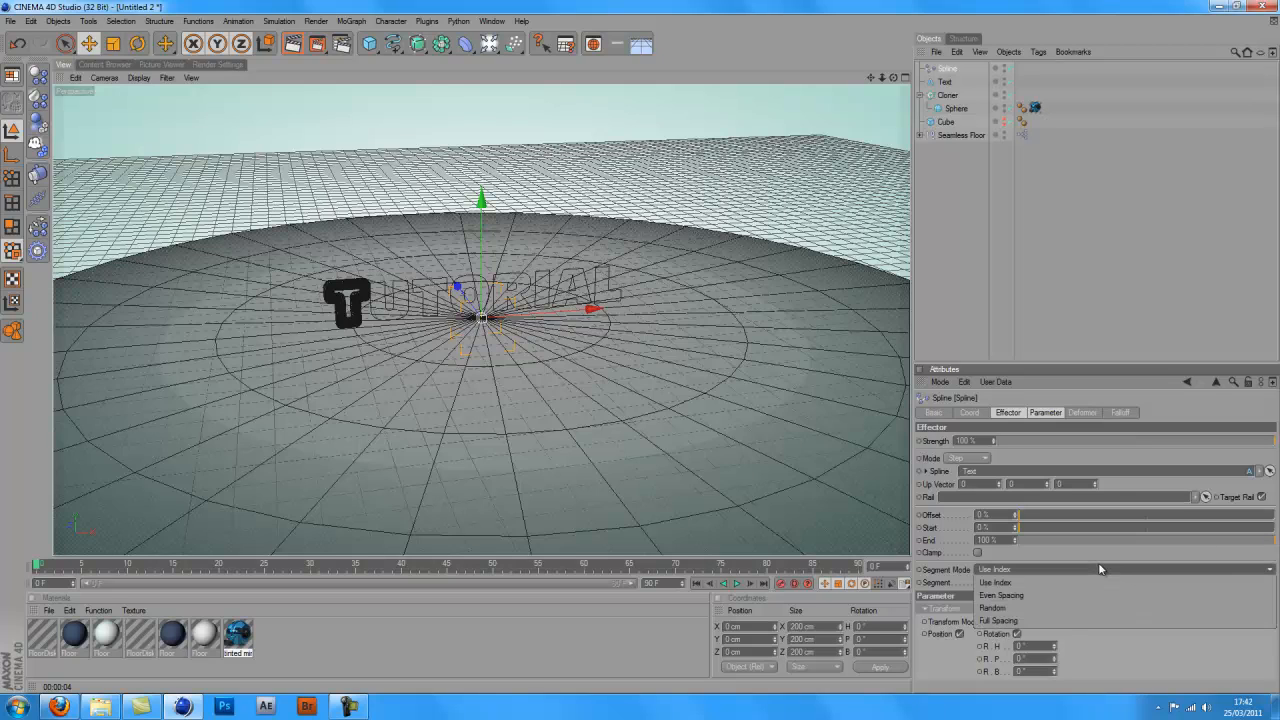
- Set the Spline effector's Segment Mode to Full Spacing so clones cover every letter
click(994, 582)
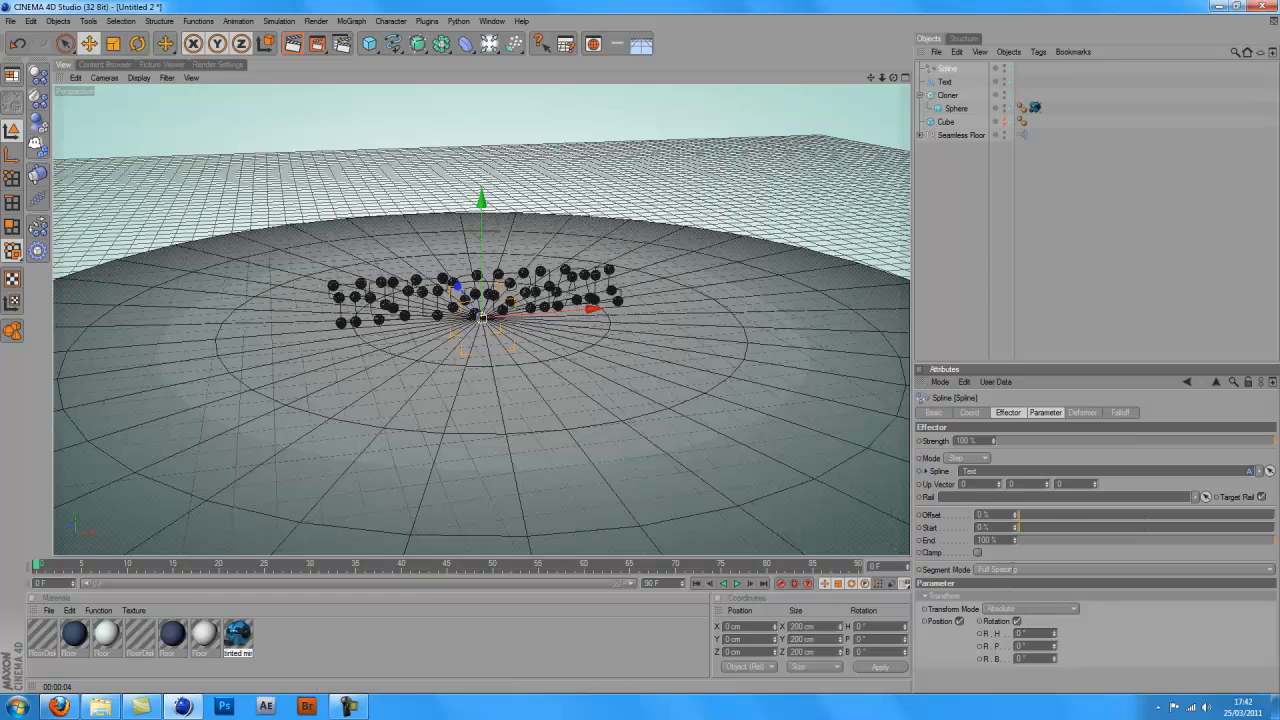
click(1010, 568)
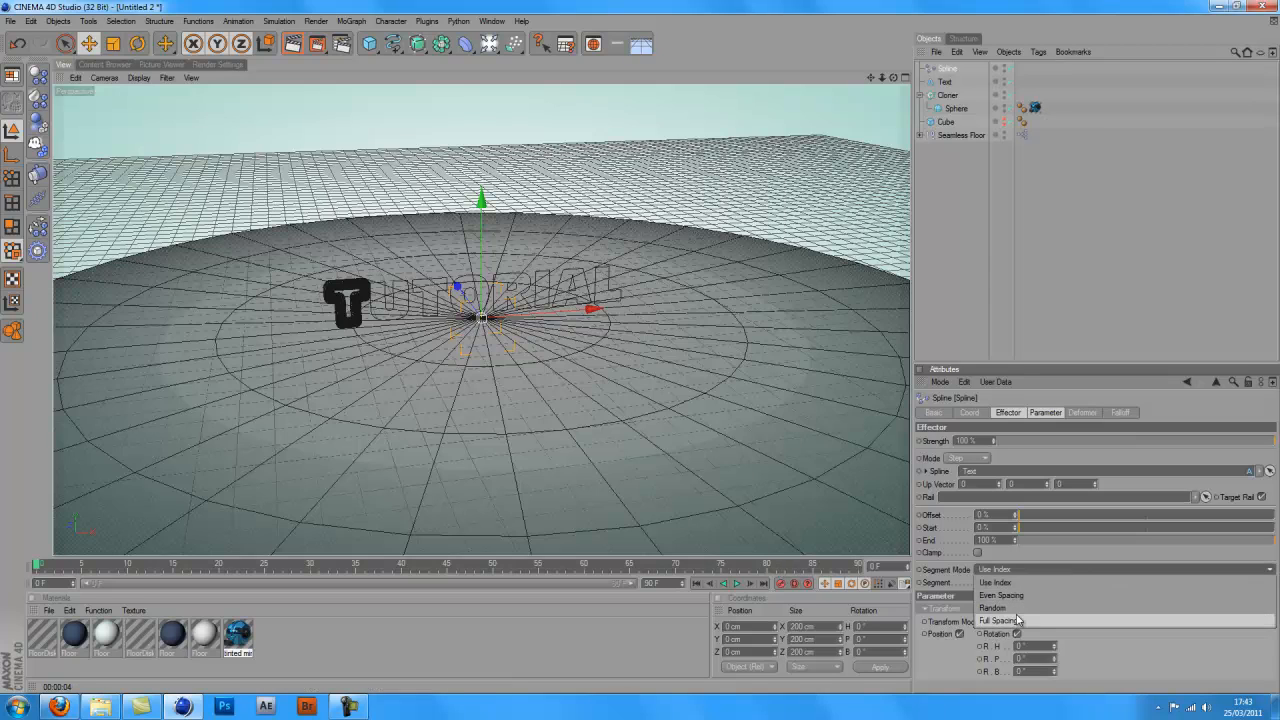
click(1000, 616)
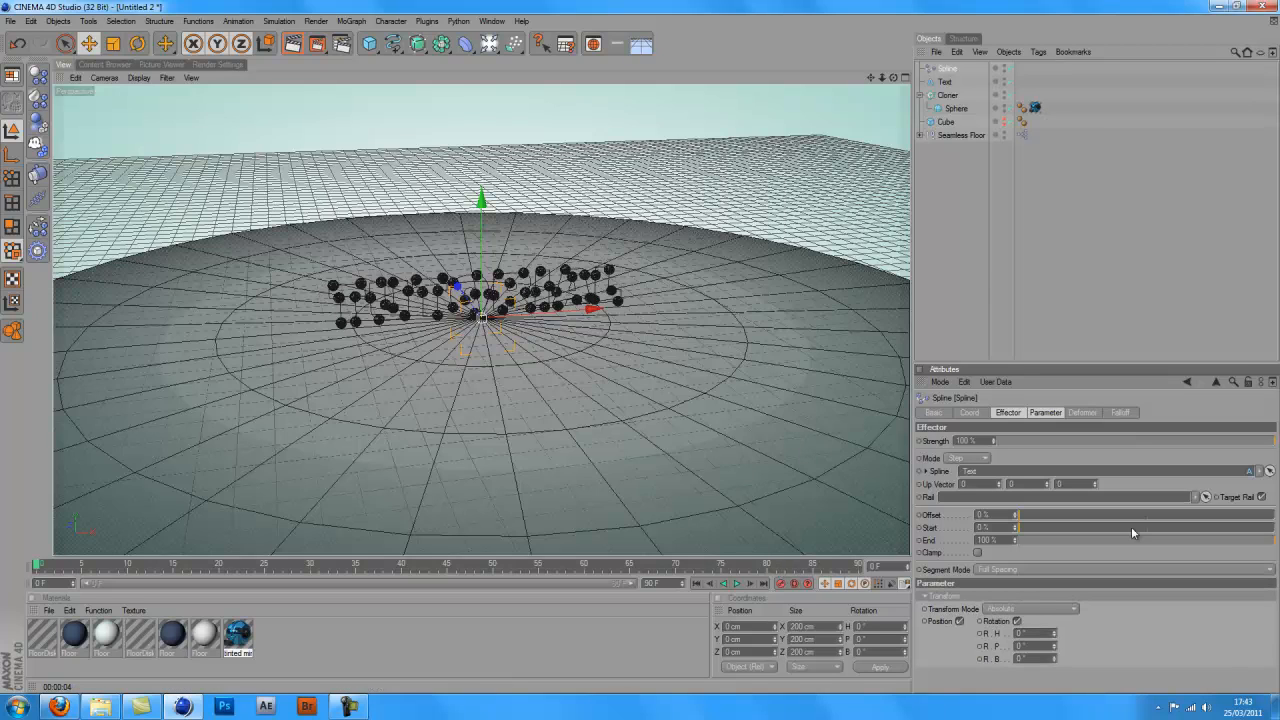
click(946, 94)
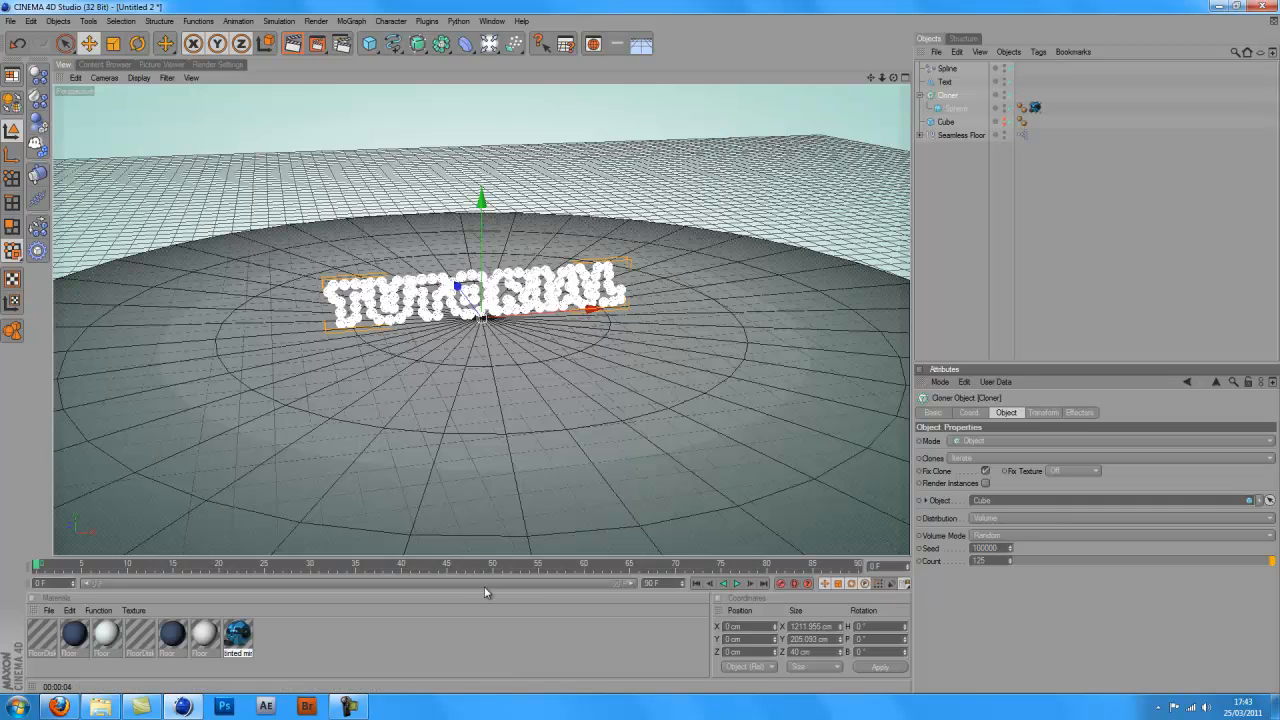
mouse_move(548, 172)
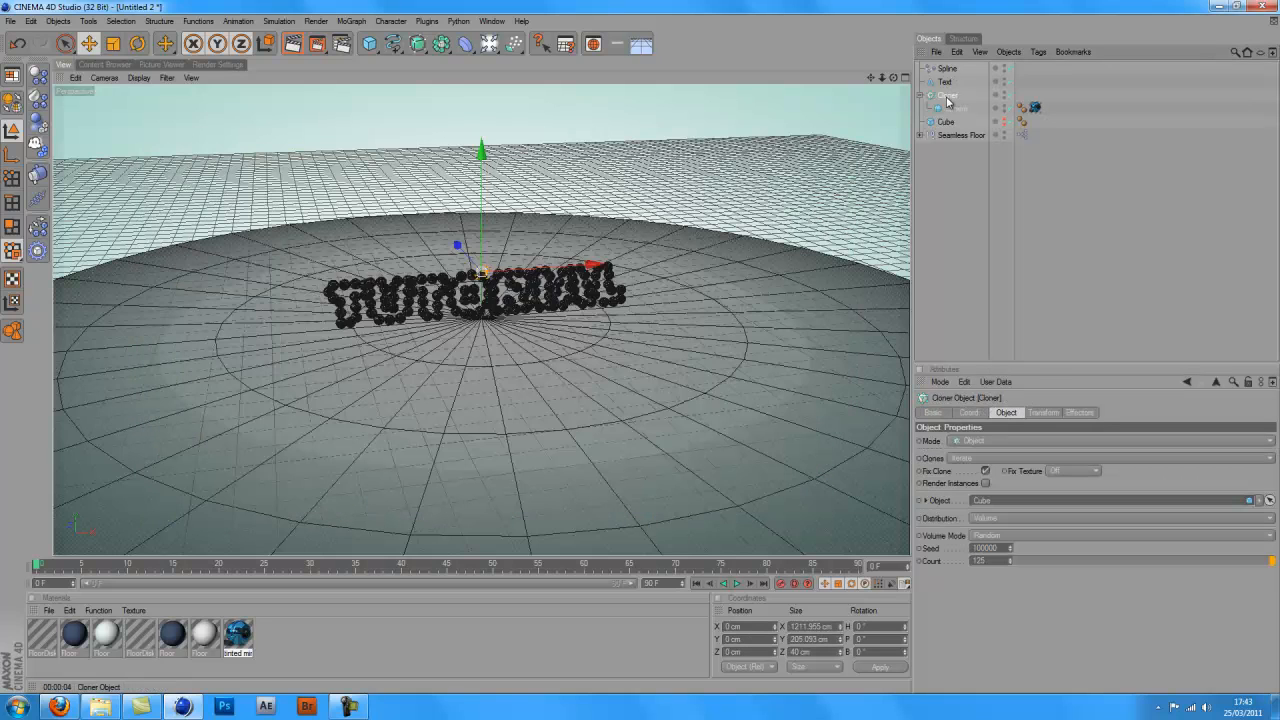
- Duplicate the Sphere under the Cloner and create a gold two-tone metallic material
click(952, 108)
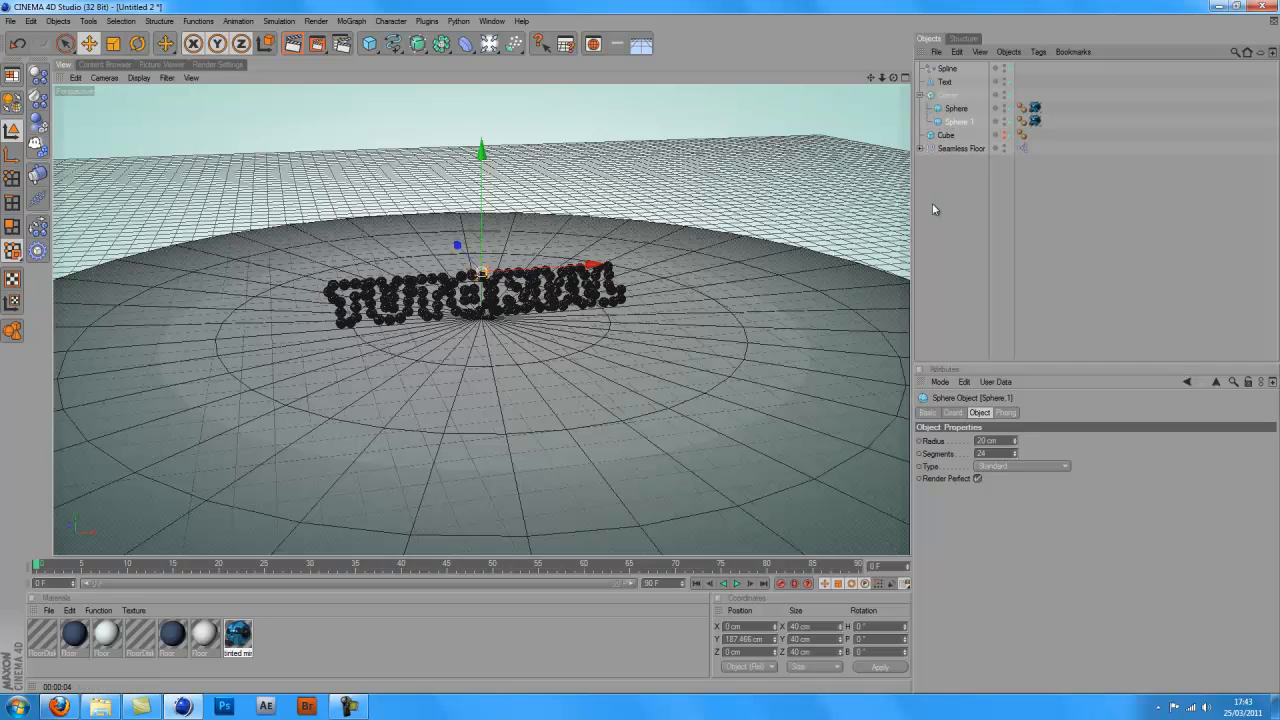
click(104, 64)
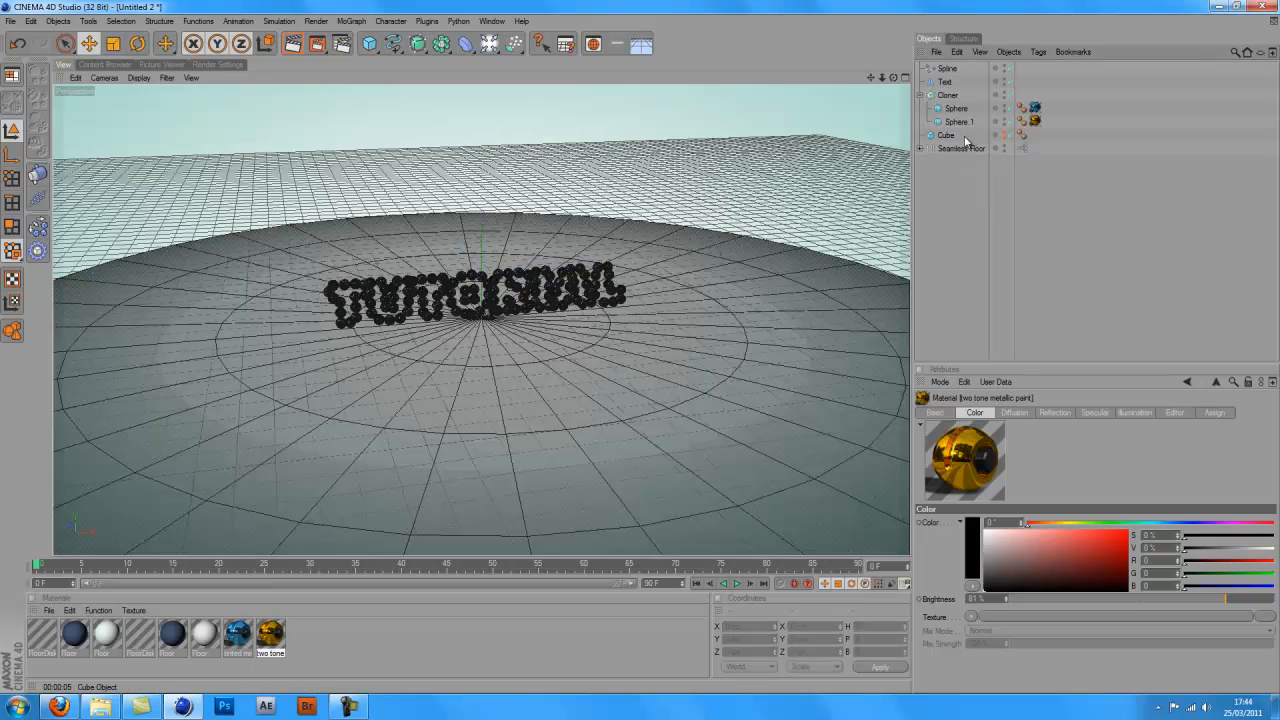
click(948, 80)
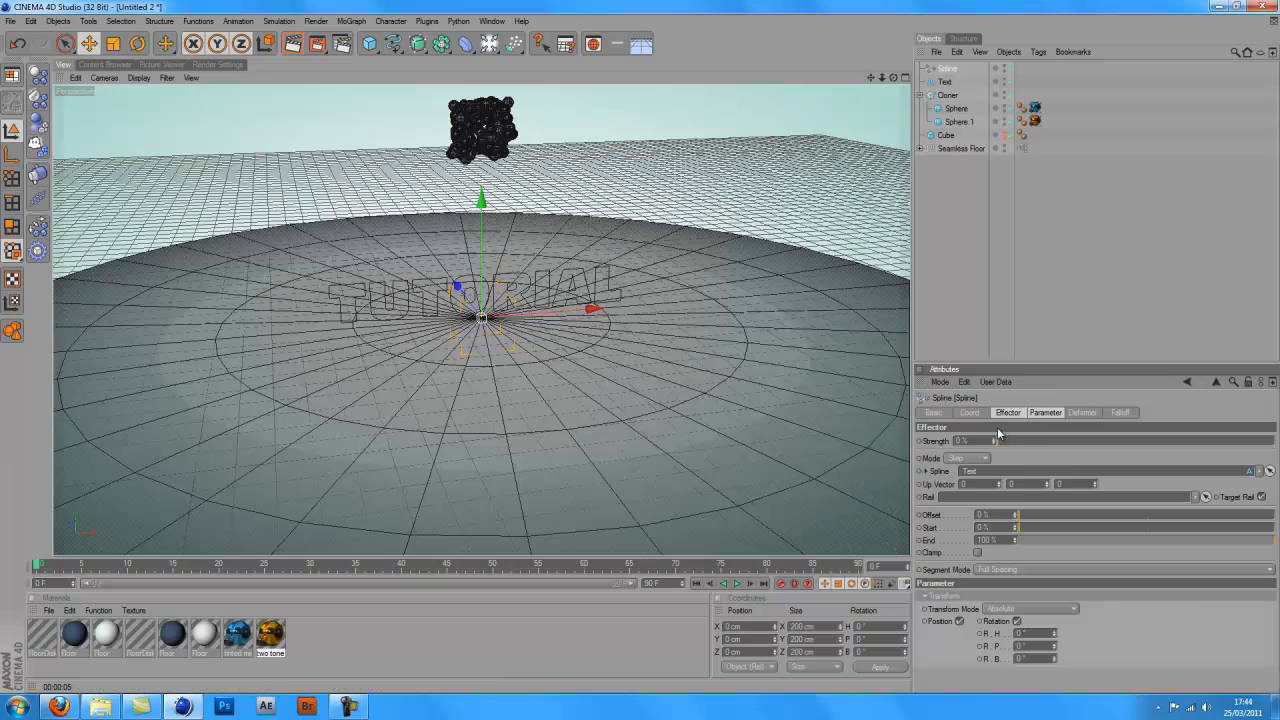
- Try the Spline effector Strength between 100% and 0%, leaving it at 0%
drag(992, 442, 1044, 442)
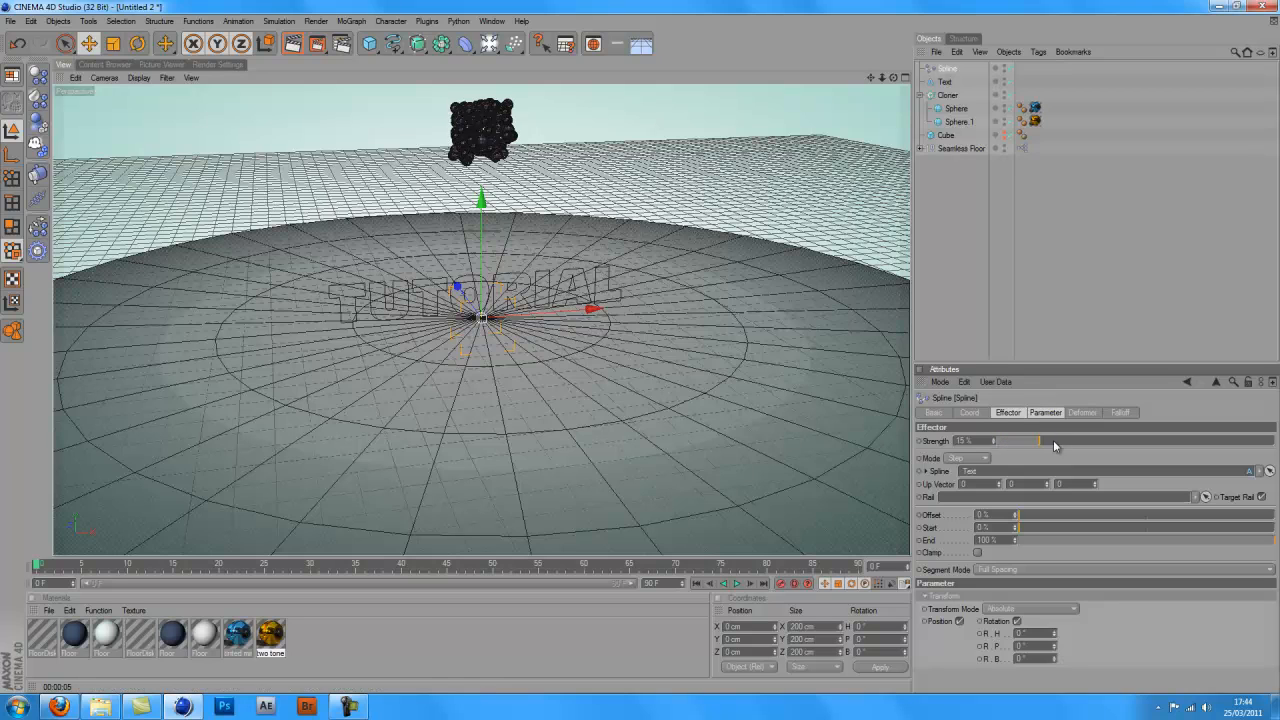
drag(1040, 442, 1224, 442)
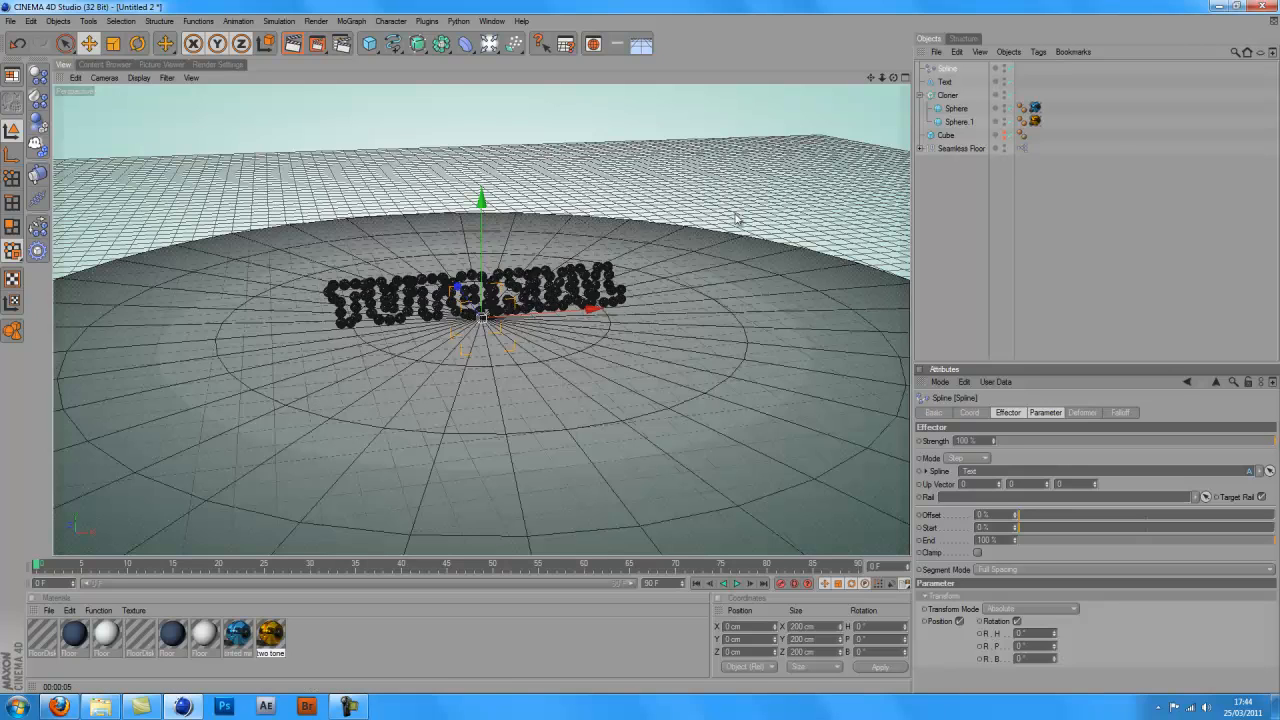
mouse_move(1068, 442)
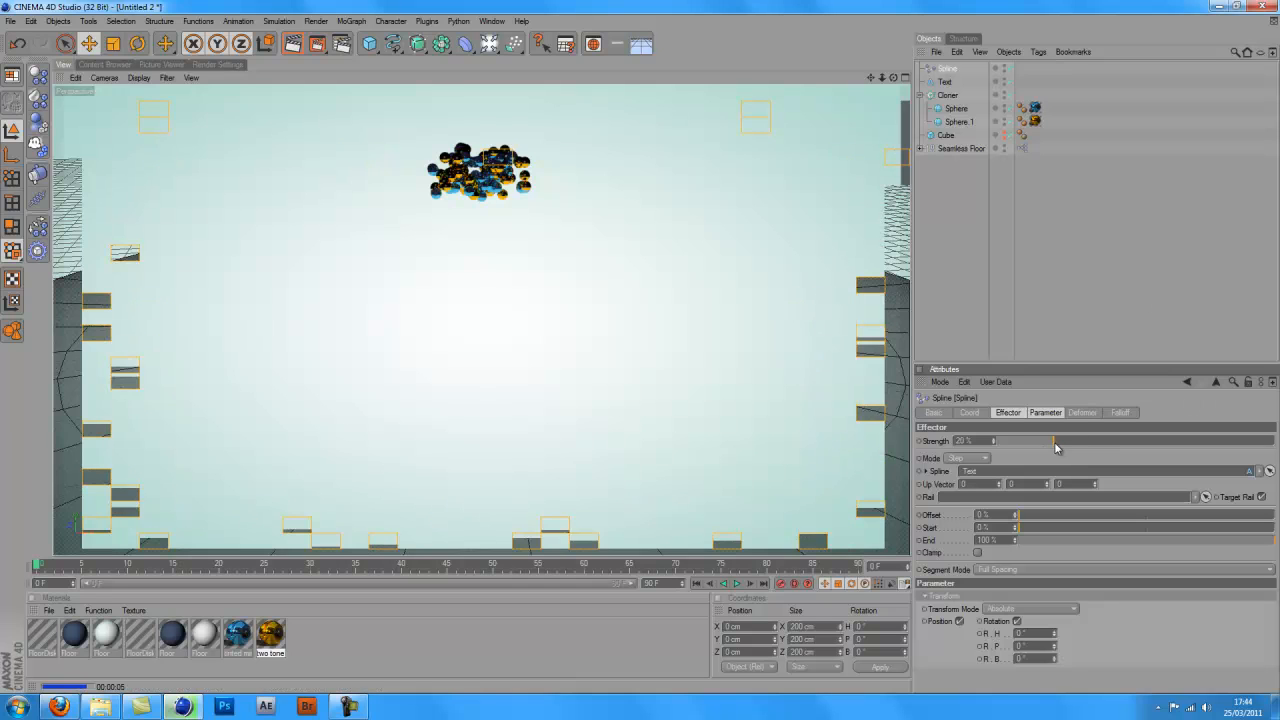
drag(1050, 442, 996, 442)
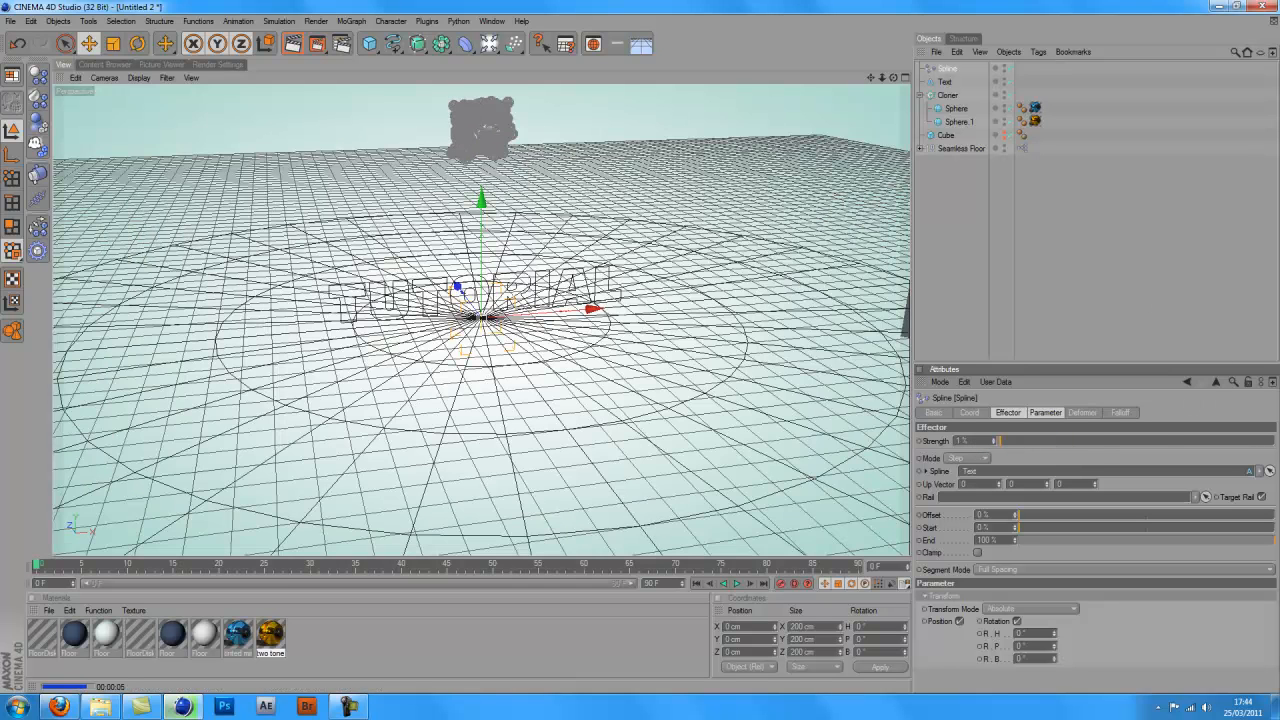
drag(996, 442, 1016, 442)
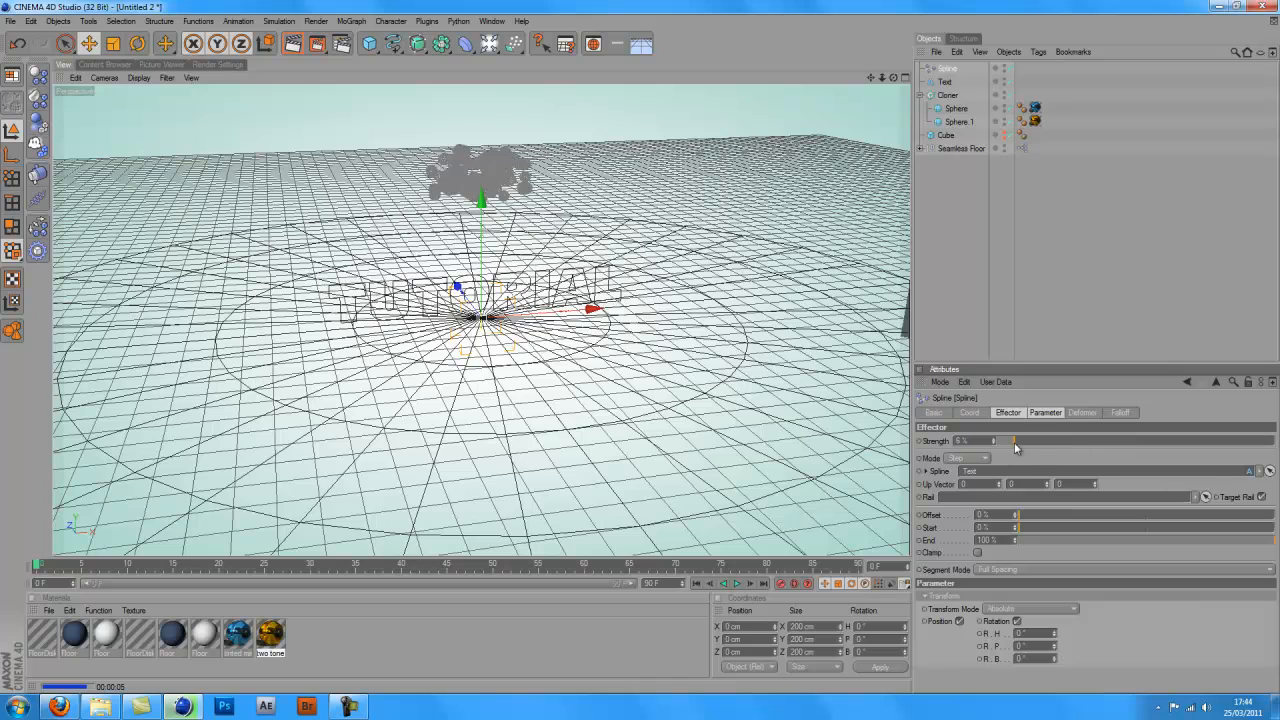
drag(1016, 442, 964, 442)
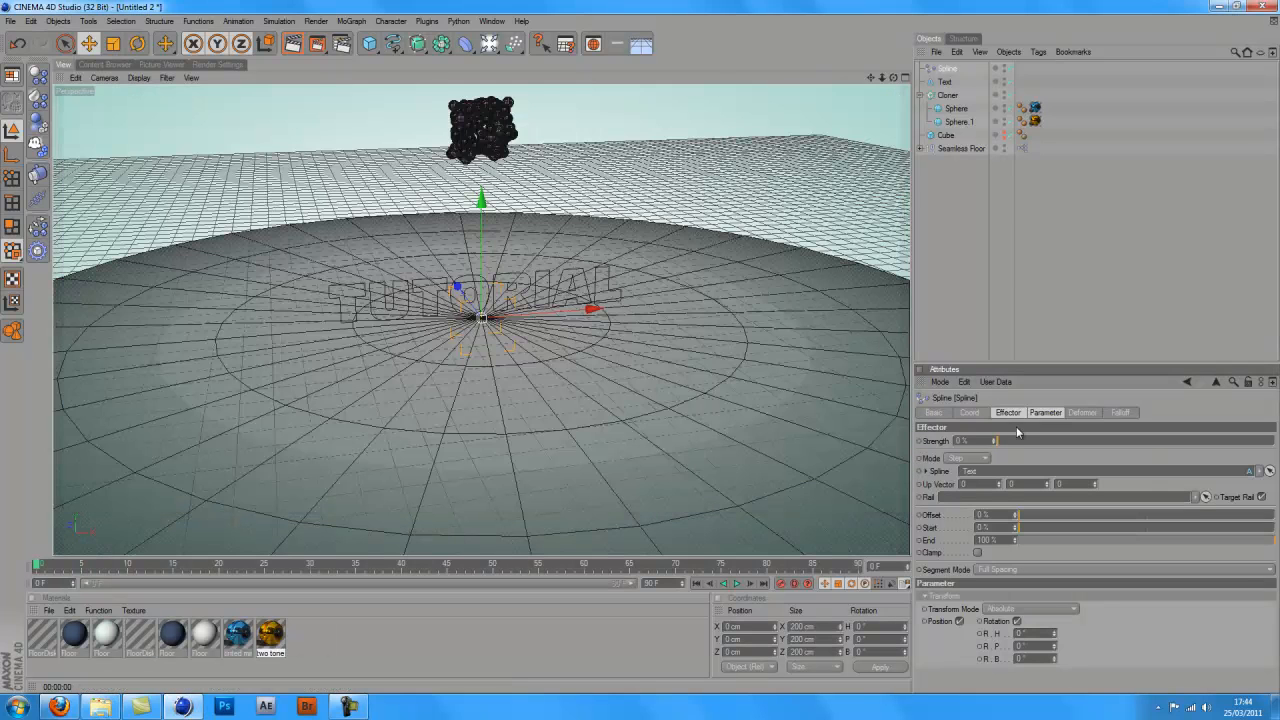
drag(964, 442, 1220, 442)
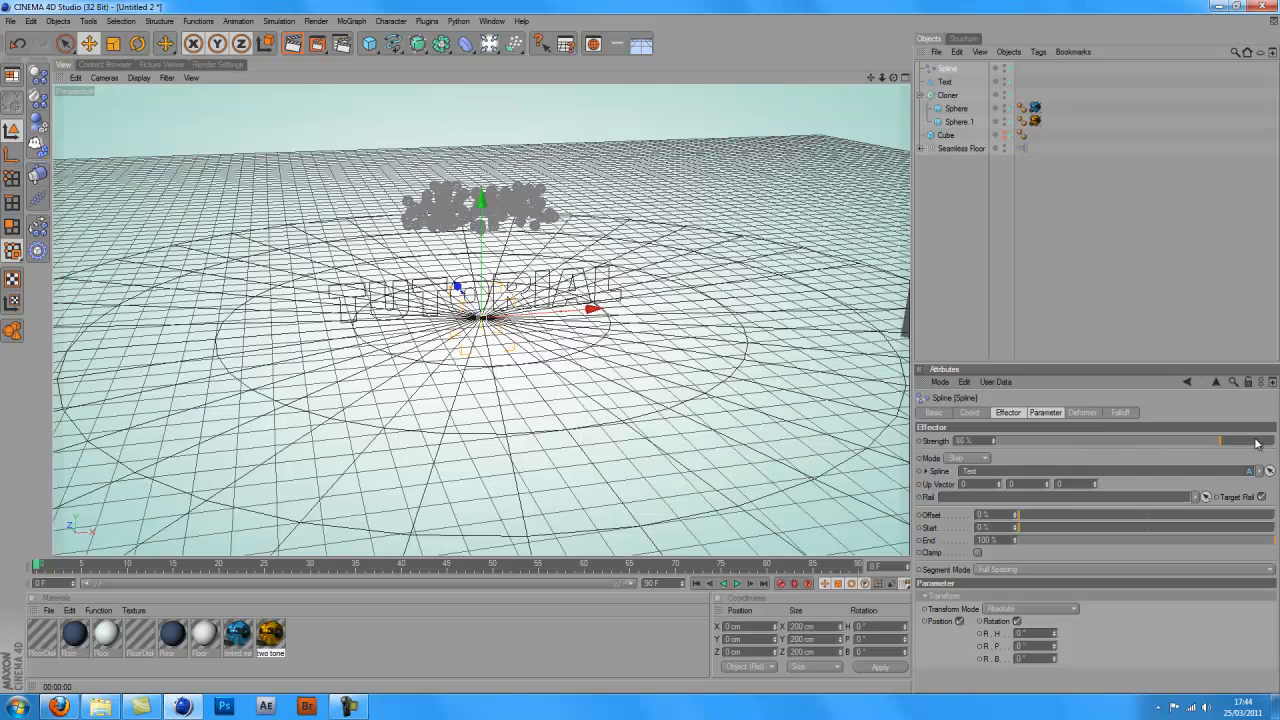
drag(1220, 442, 1032, 442)
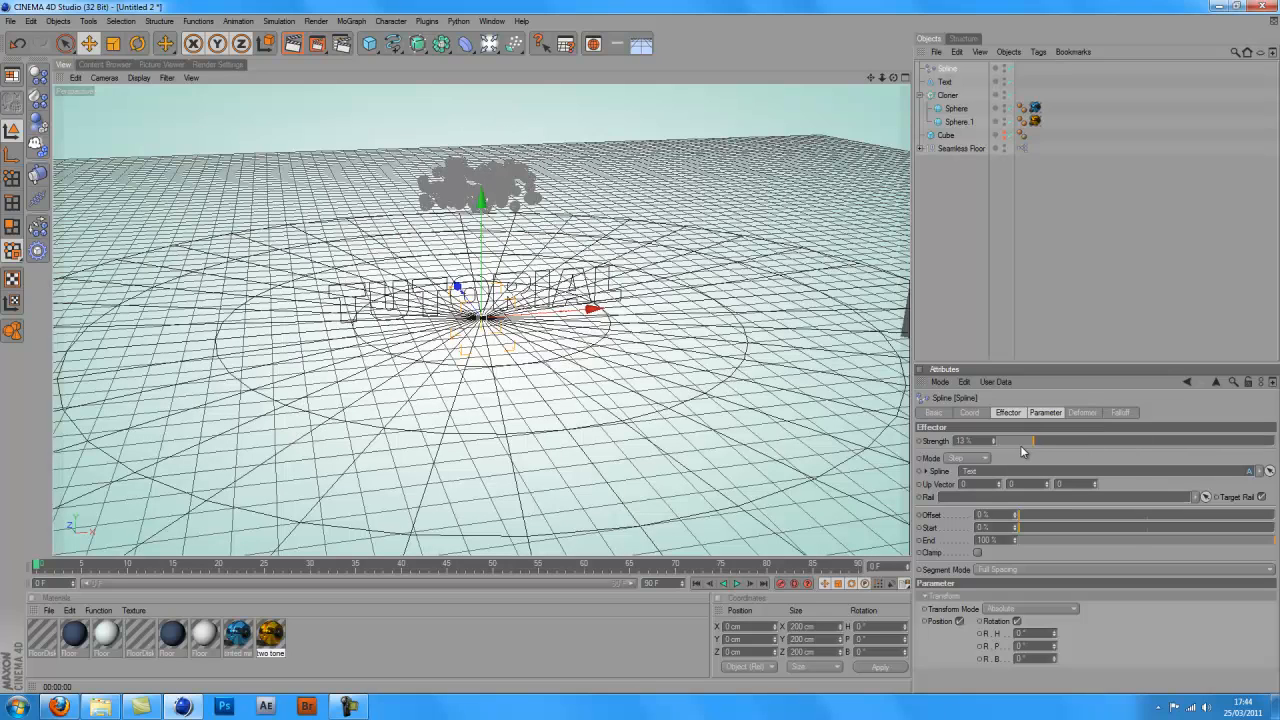
drag(1030, 442, 992, 442)
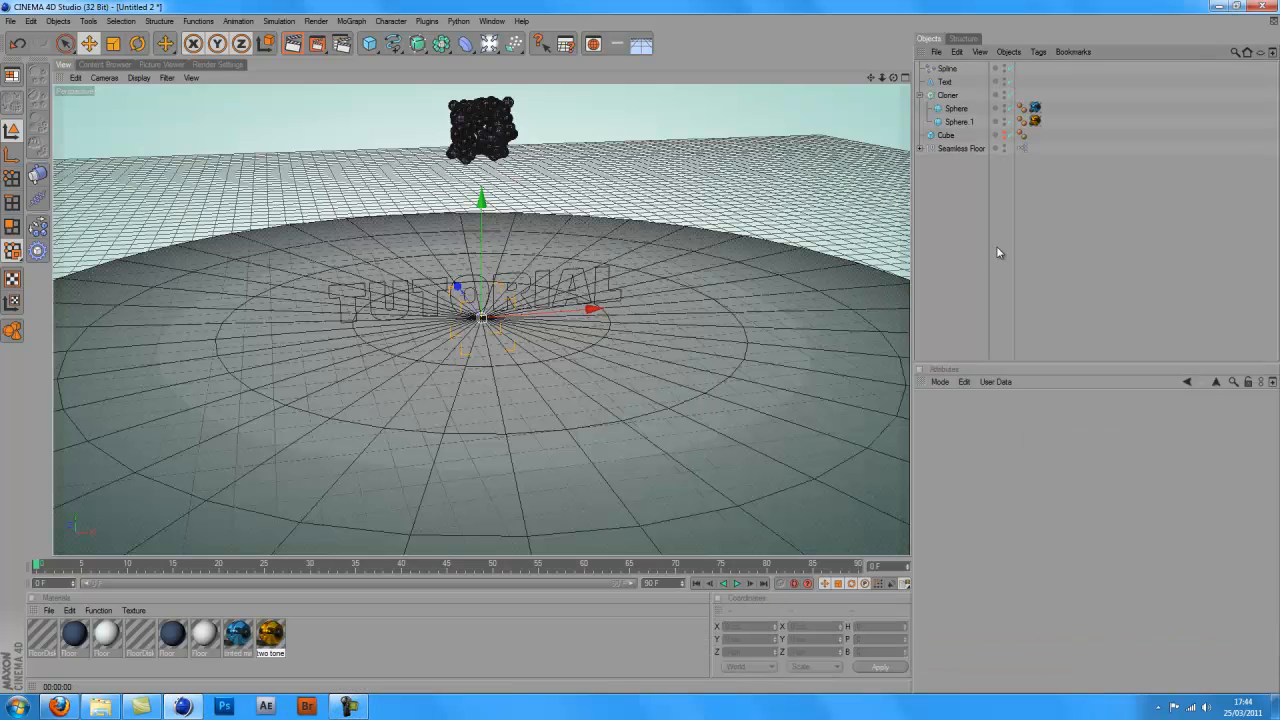
- Add a Rigid Body (Dynamics Body) tag to the first Sphere inside the cloner
click(964, 148)
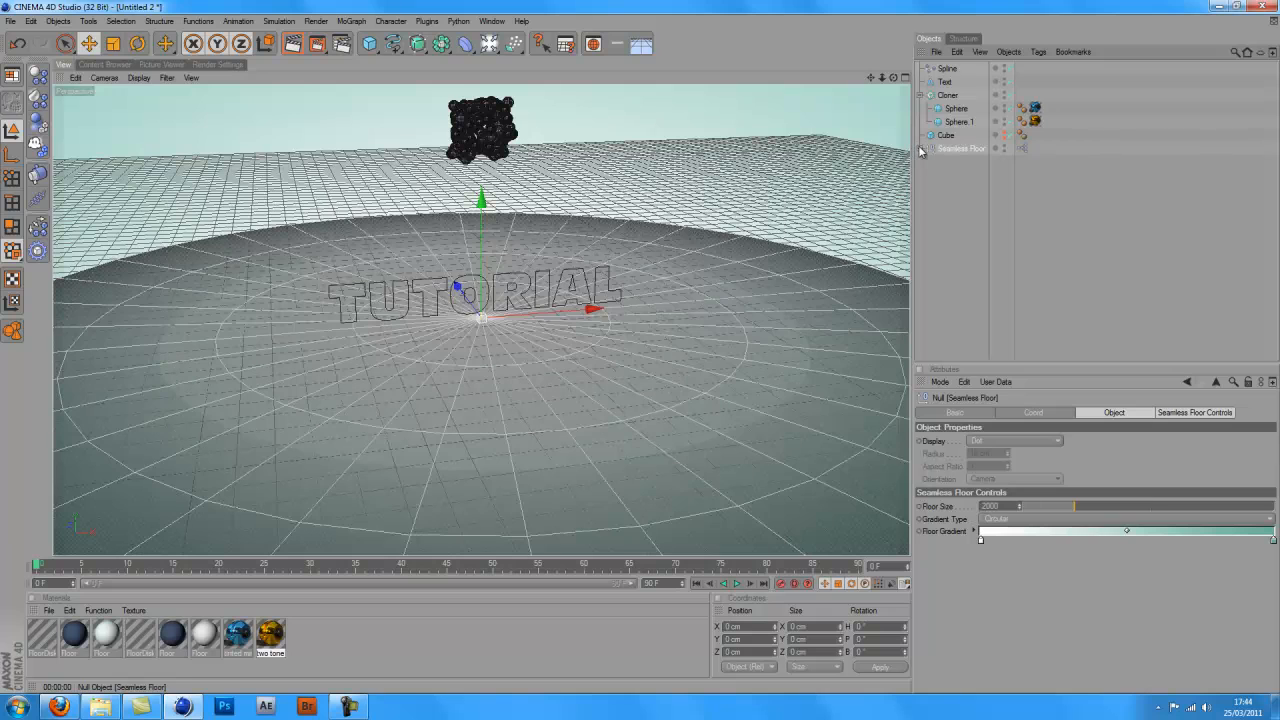
click(952, 108)
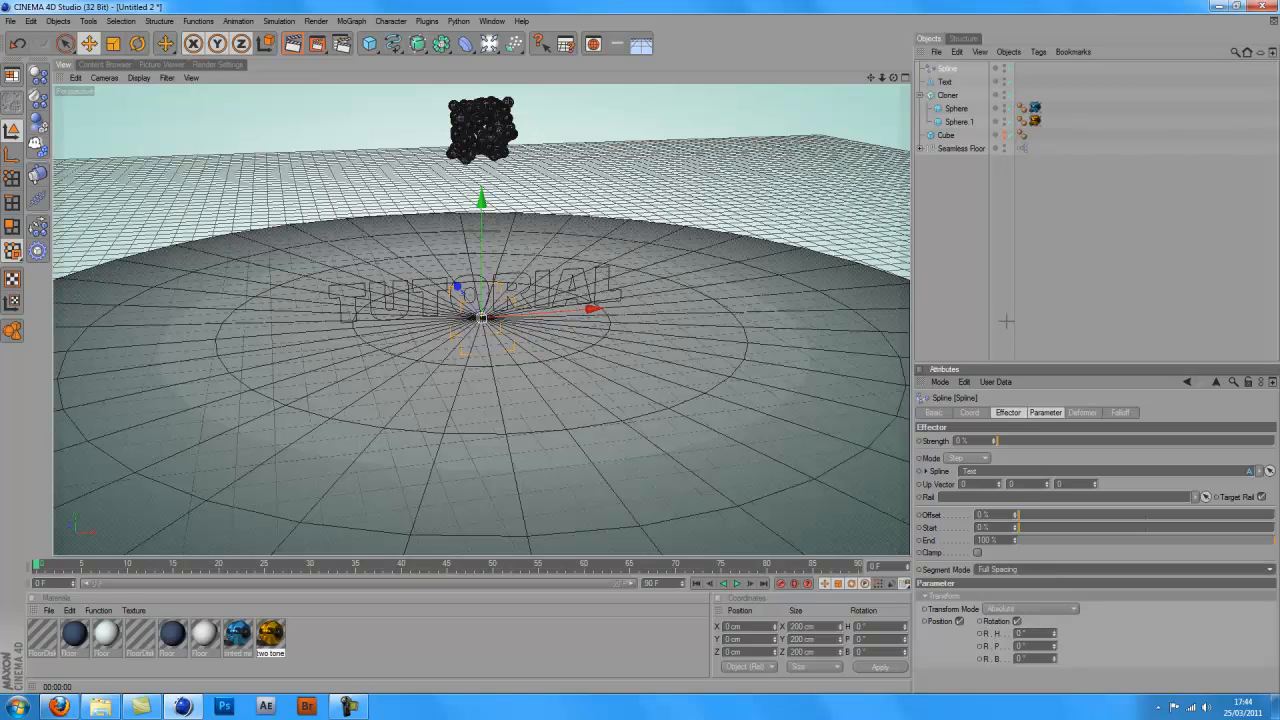
click(956, 80)
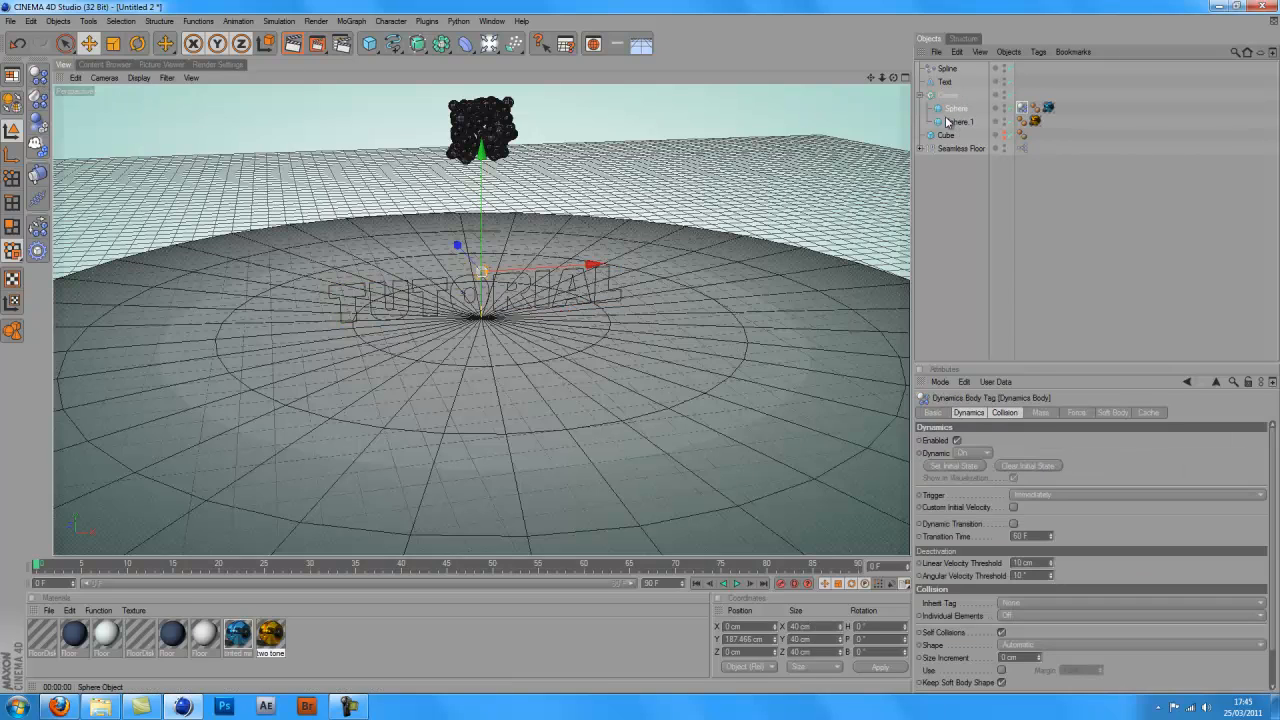
click(956, 108)
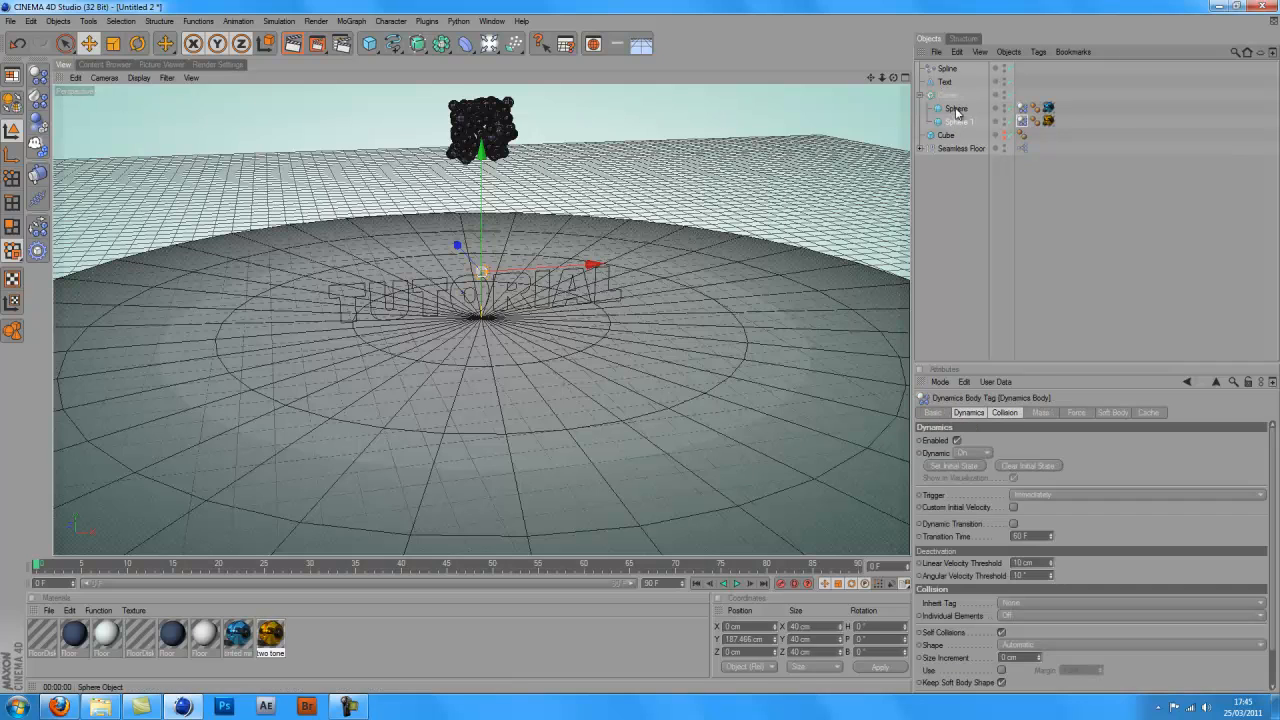
- Check Sphere 1's tag options, then bring up the Simulation menu commands
right_click(956, 108)
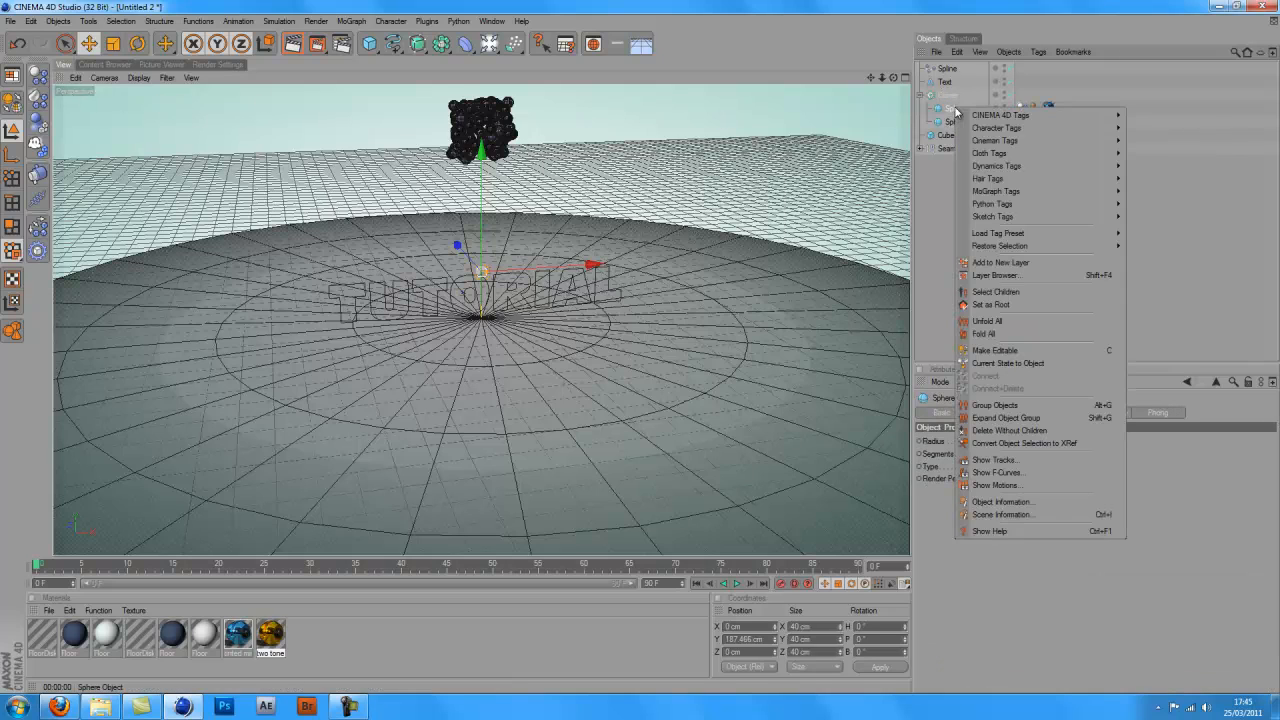
mouse_move(996, 128)
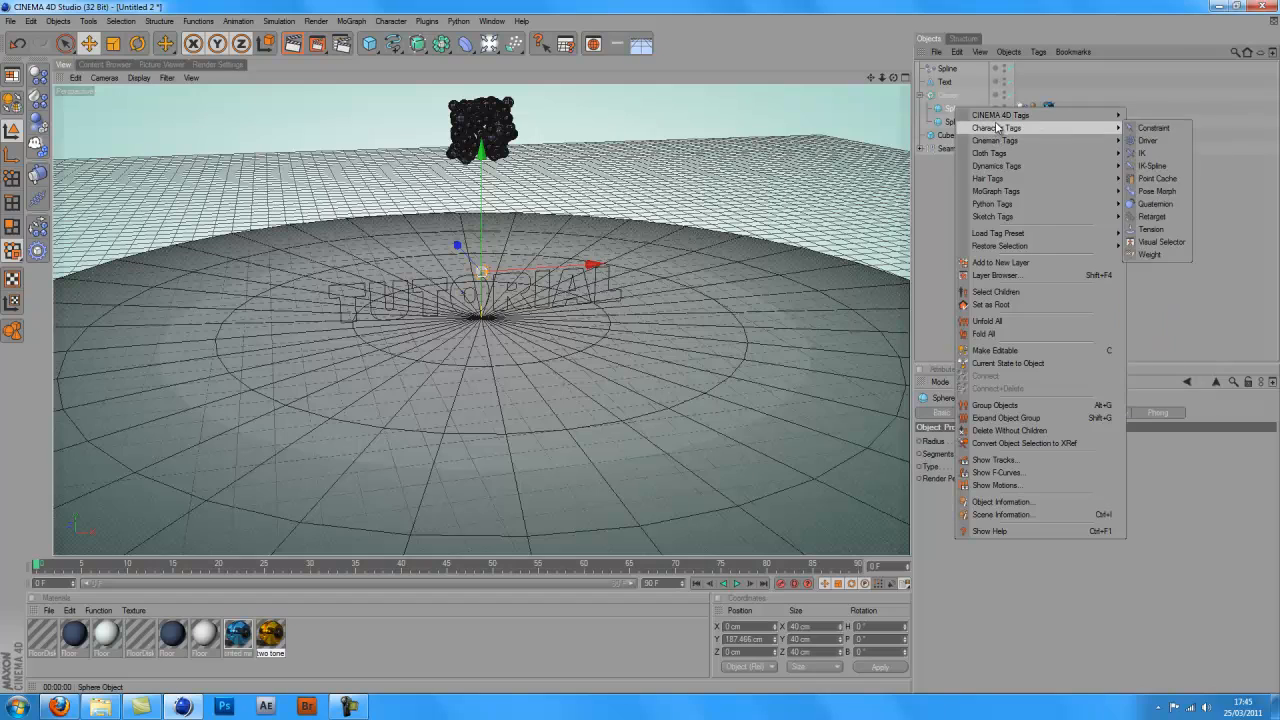
mouse_move(1012, 192)
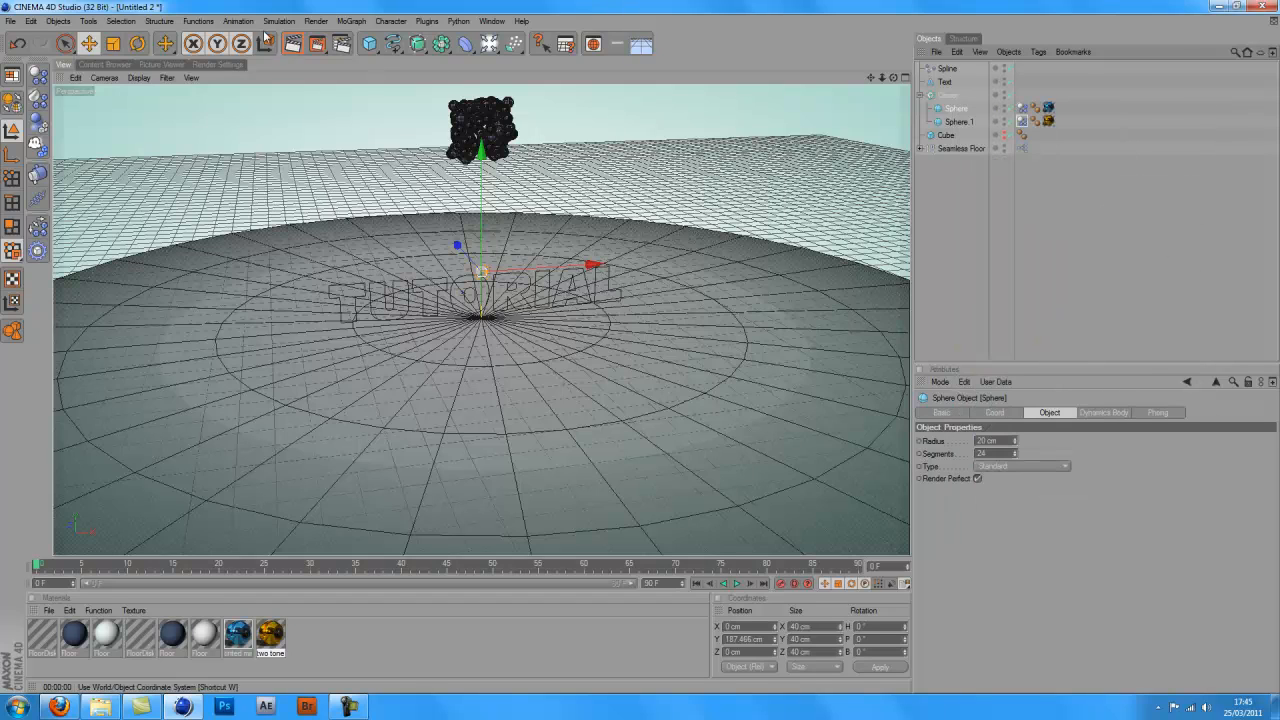
click(278, 22)
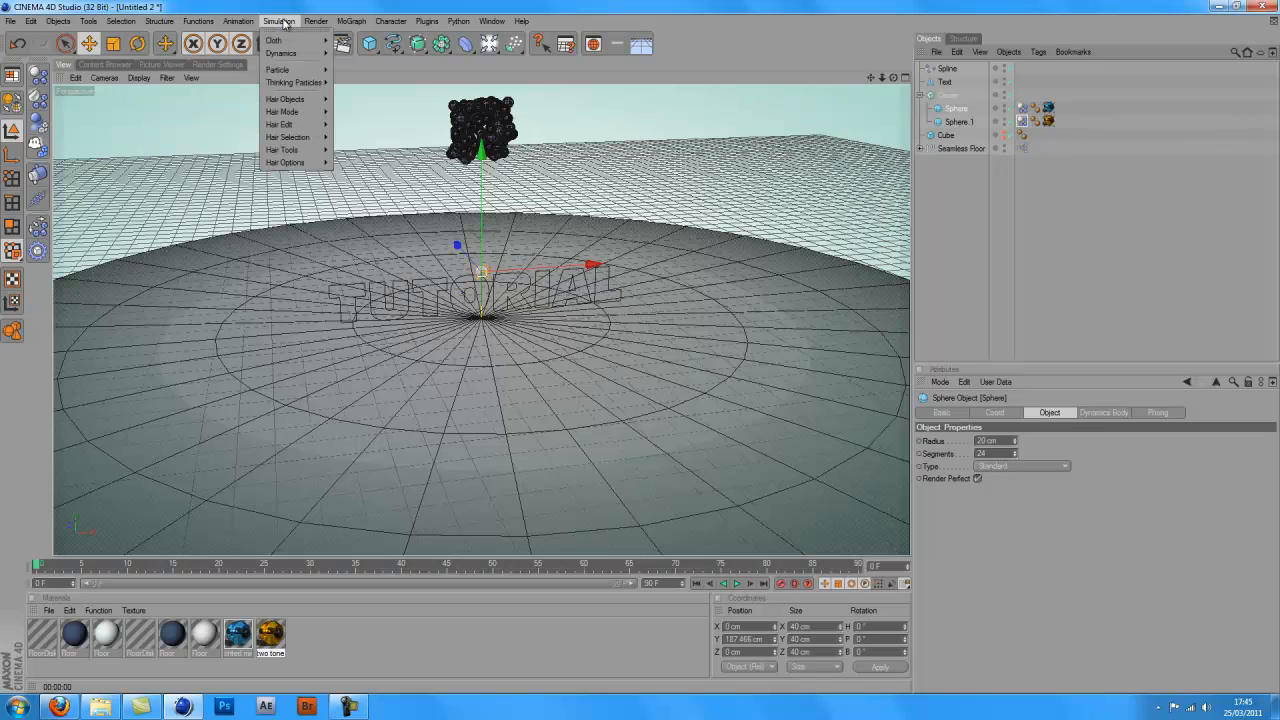